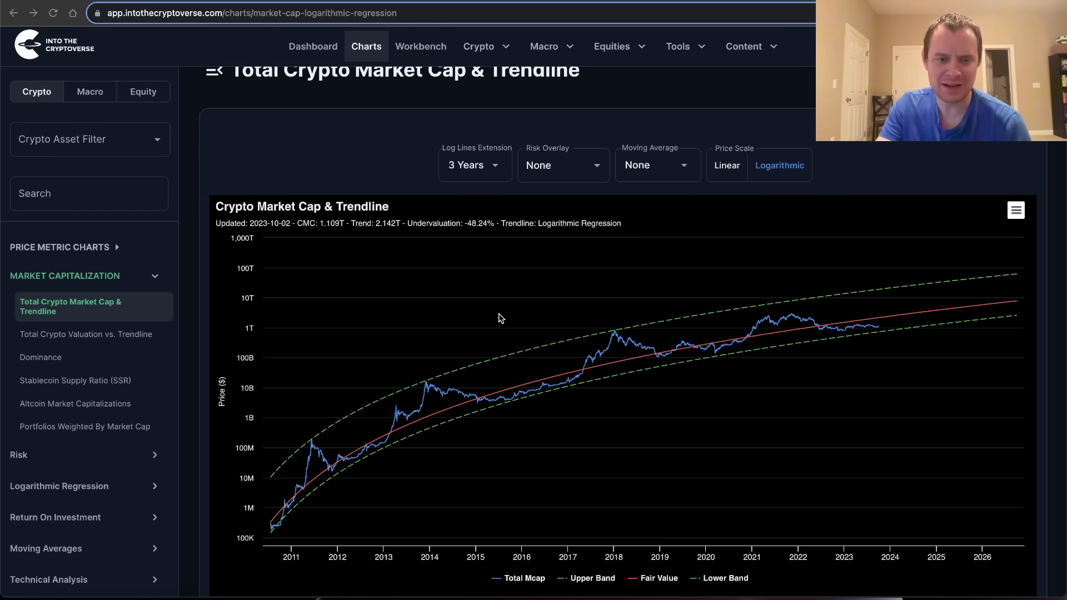
mouse_move(295, 252)
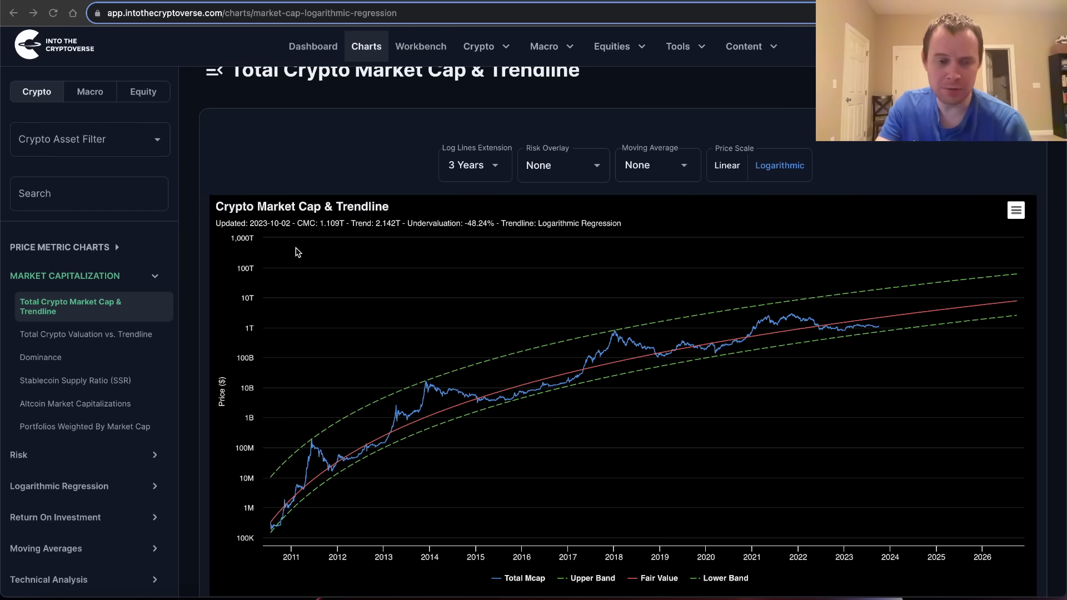
mouse_move(316, 186)
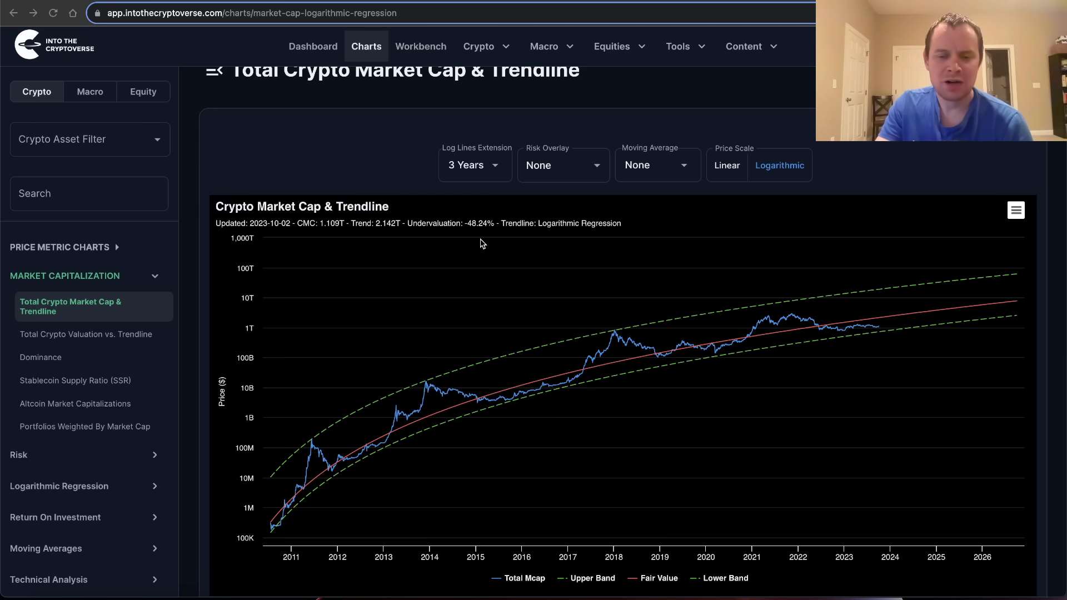
mouse_move(849, 407)
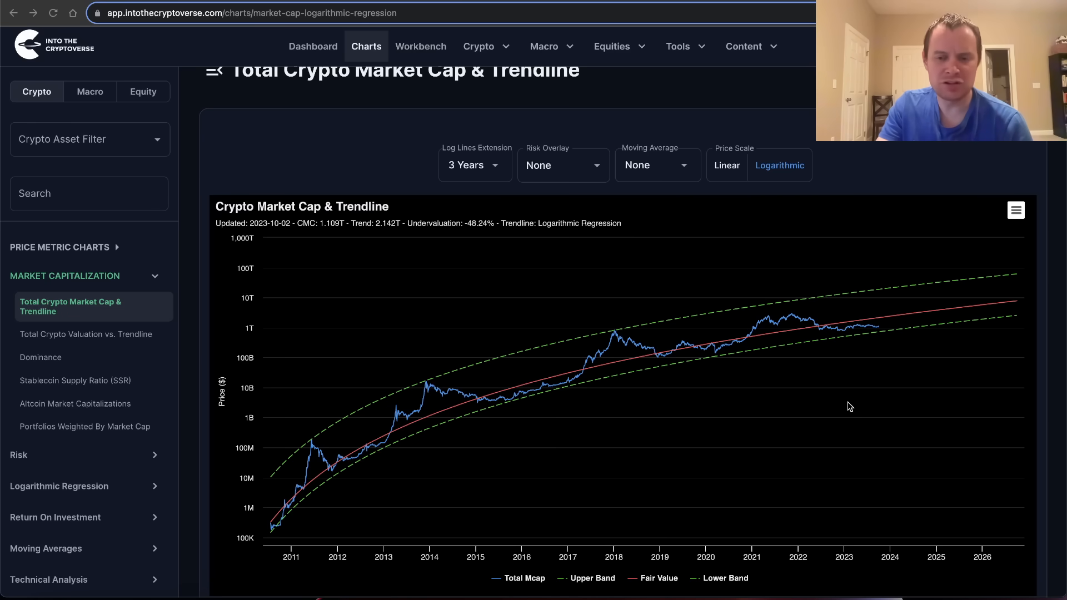
mouse_move(520, 284)
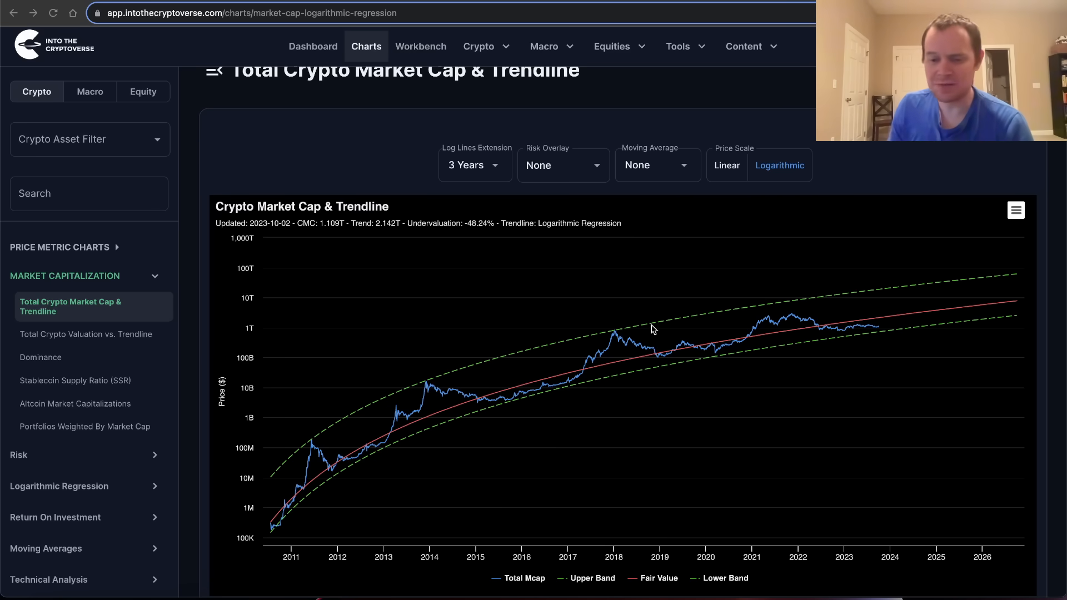
mouse_move(659, 326)
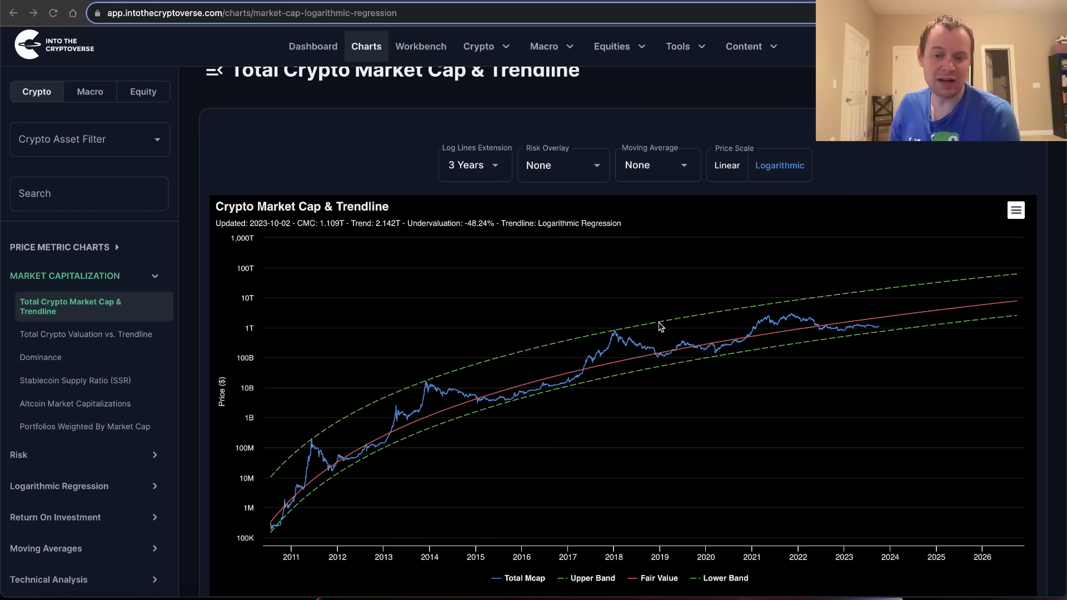
mouse_move(831, 323)
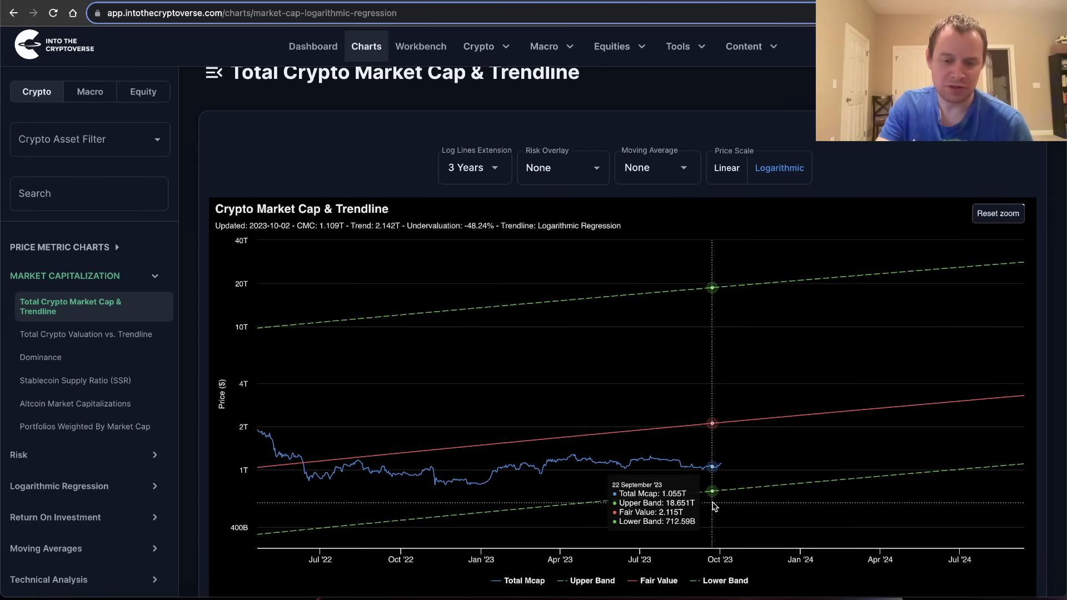
- Reset the zoom so the market cap chart spans its full 2011–2026 history
left_click(998, 213)
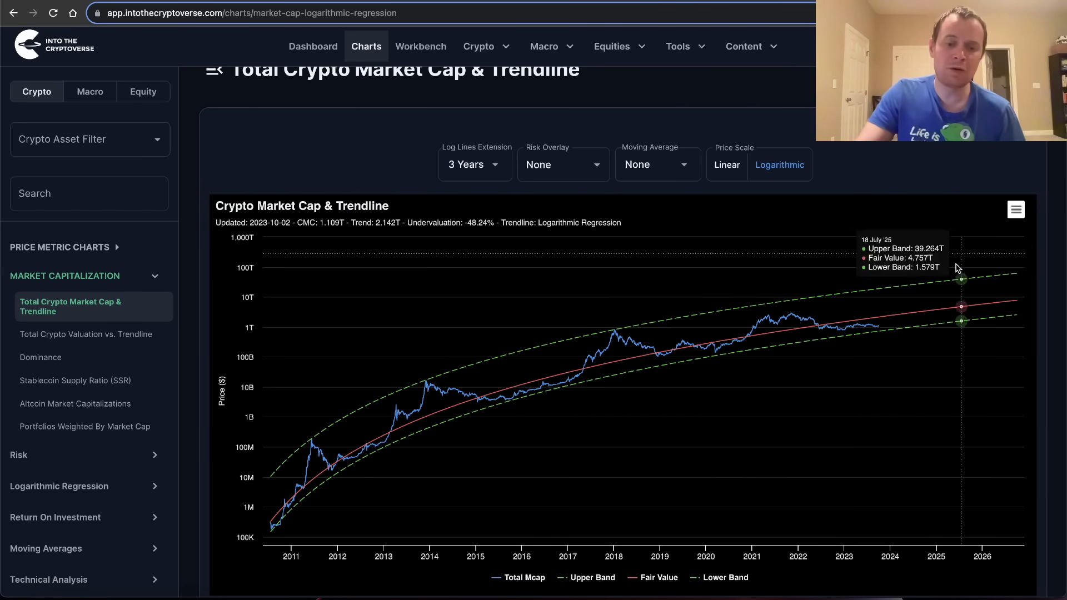
mouse_move(869, 320)
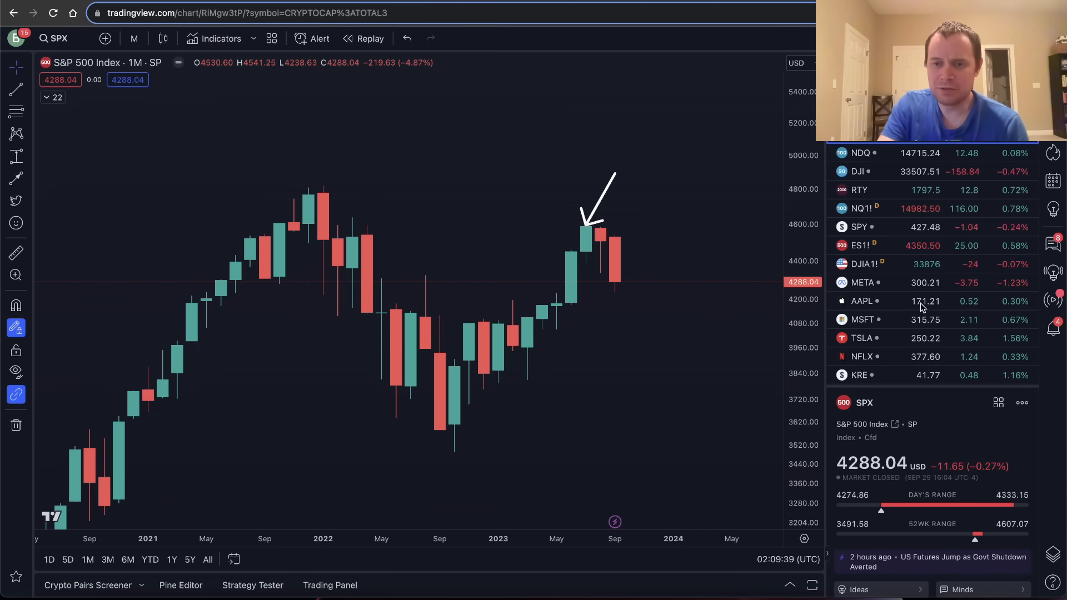
- Load the TOTAL Crypto Total Market Cap chart from the Crypto Misc. watchlist section
scroll("down", 3)
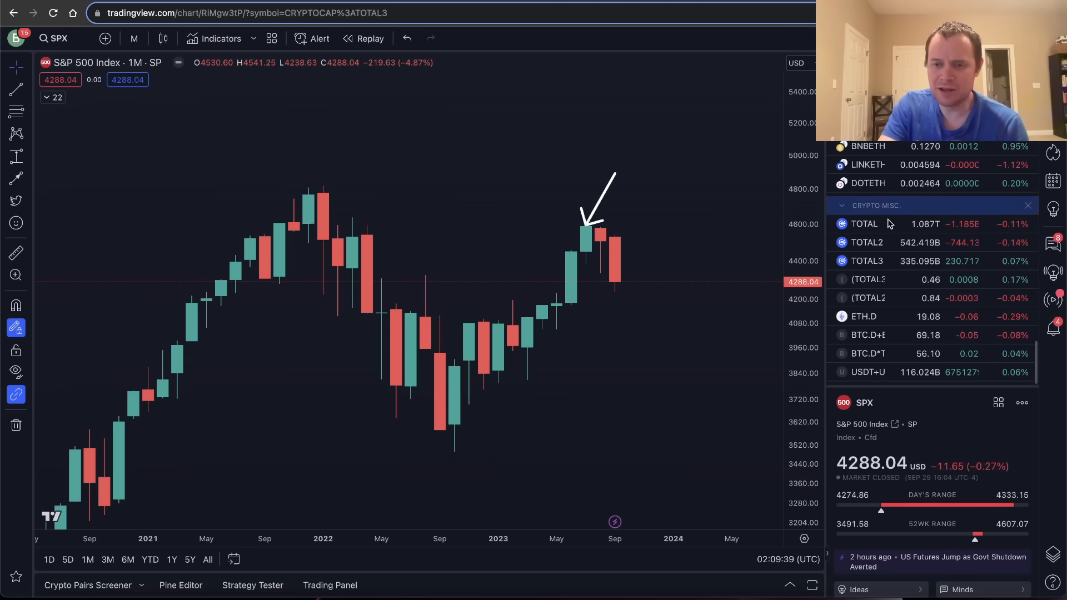
left_click(865, 223)
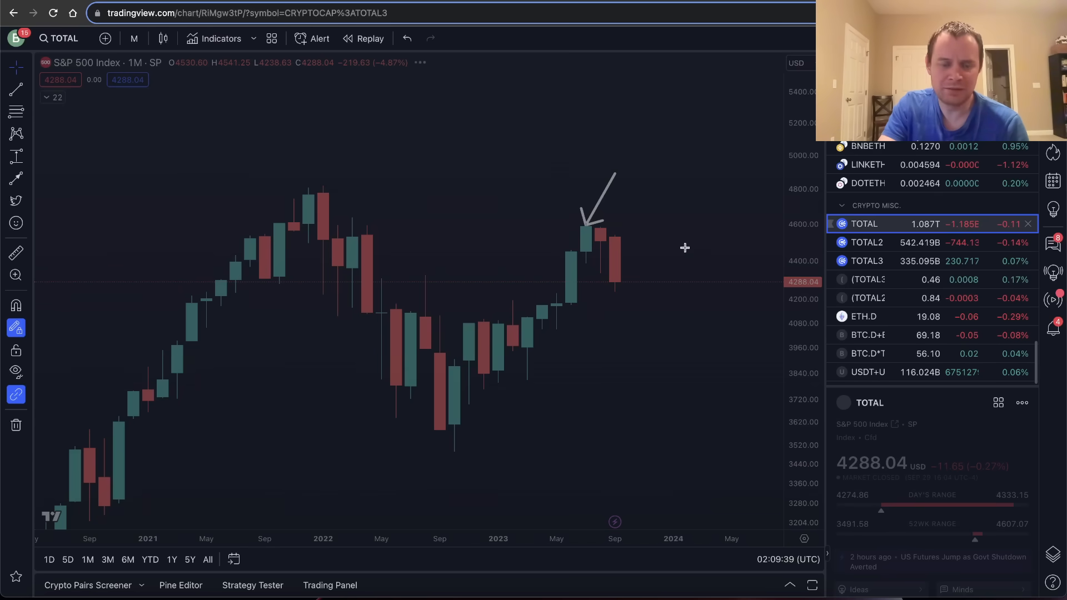
left_click(863, 224)
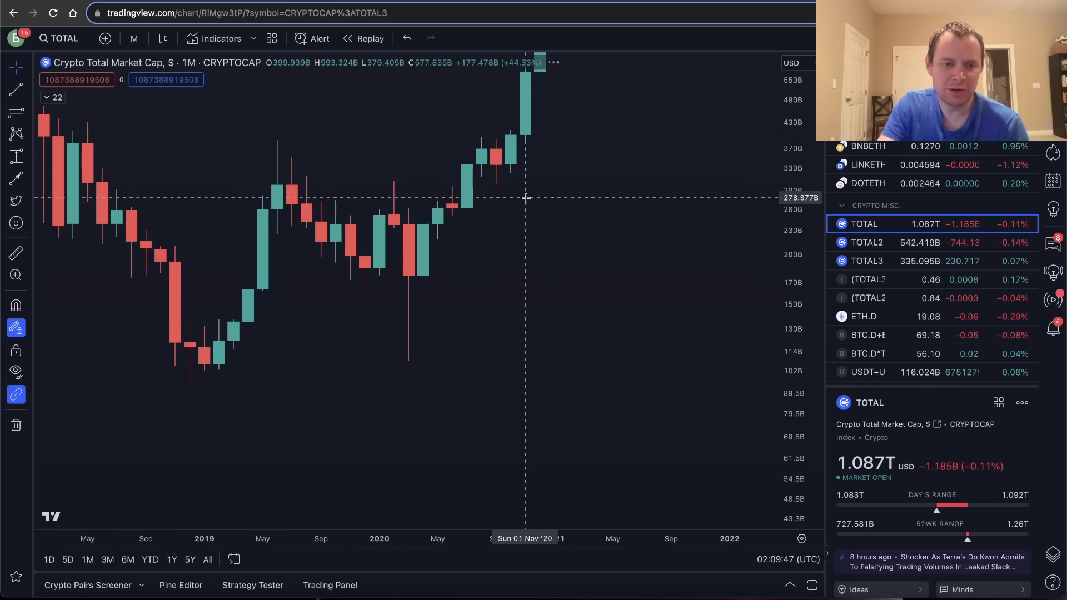
mouse_move(422, 111)
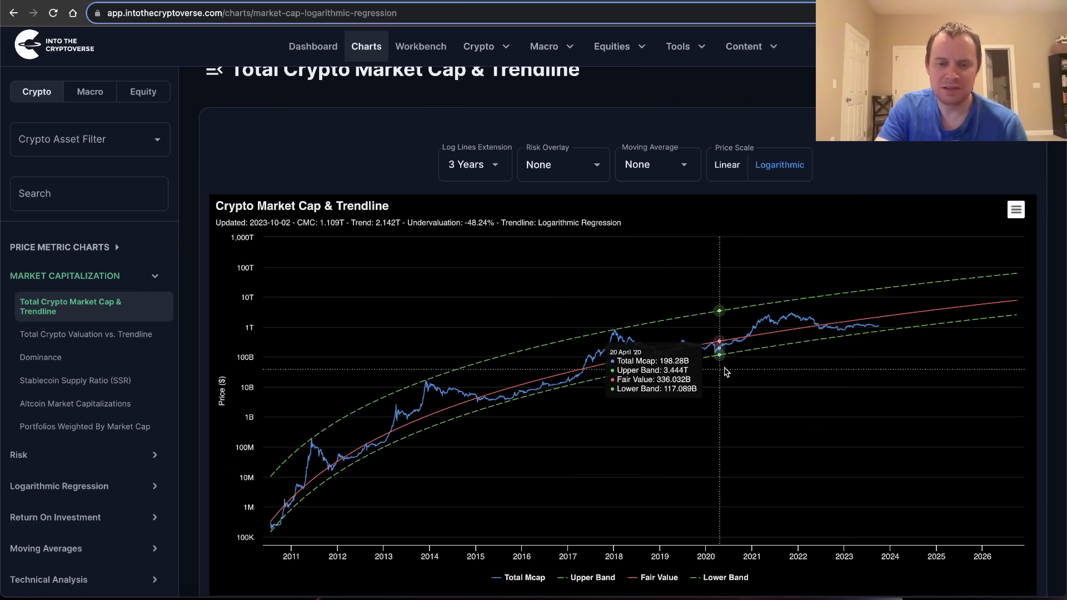
mouse_move(770, 321)
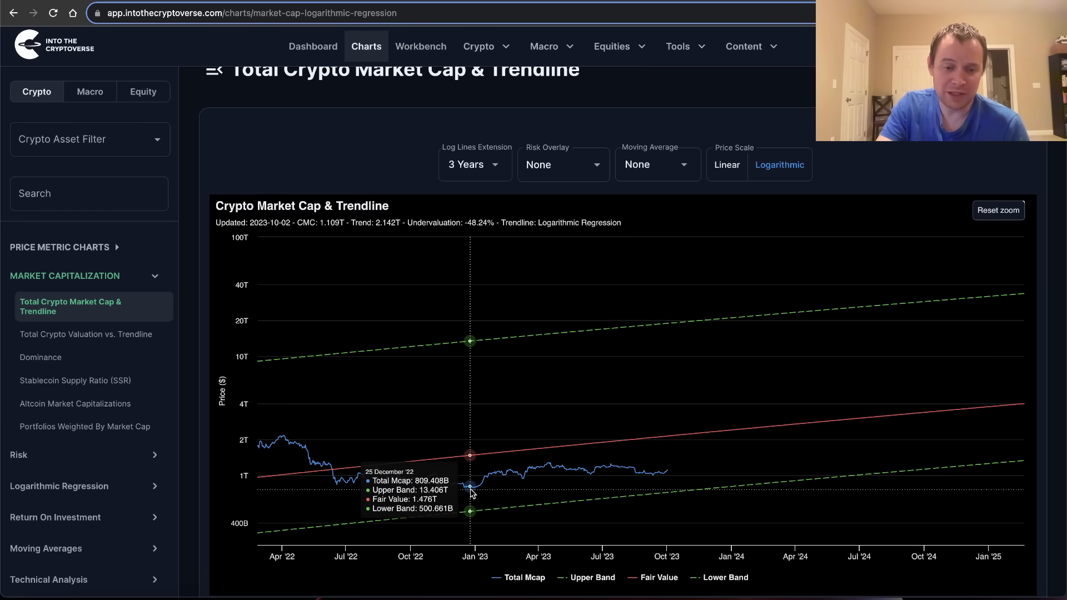
mouse_move(694, 488)
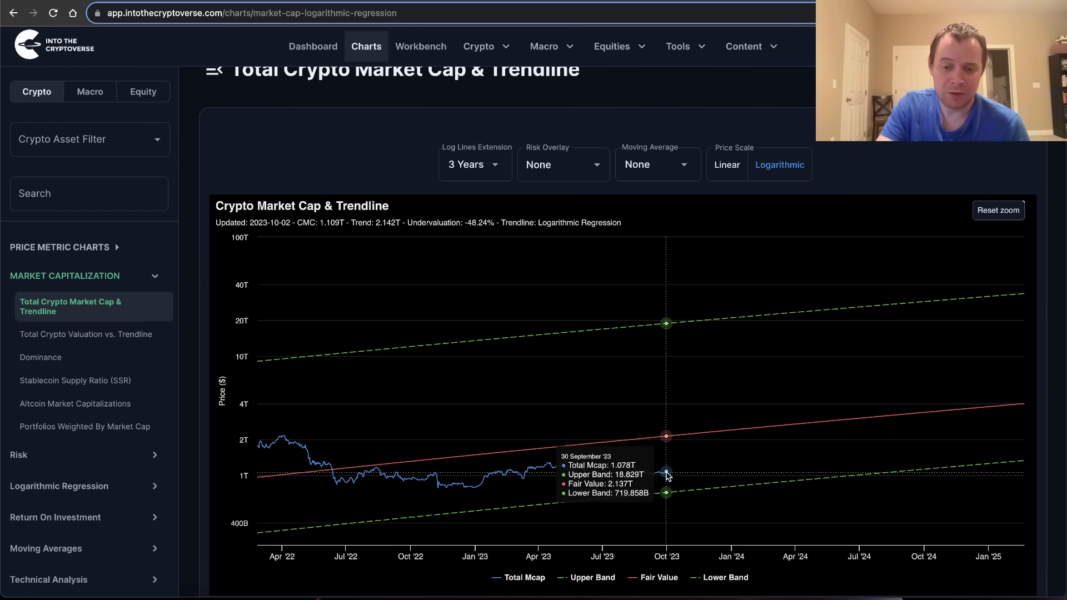
mouse_move(786, 313)
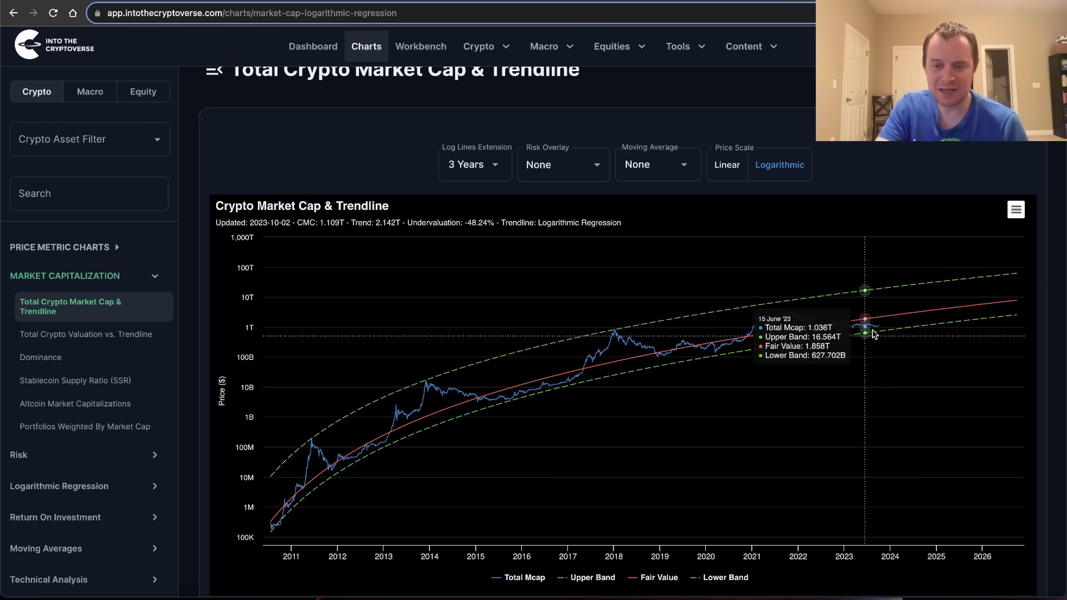
mouse_move(850, 330)
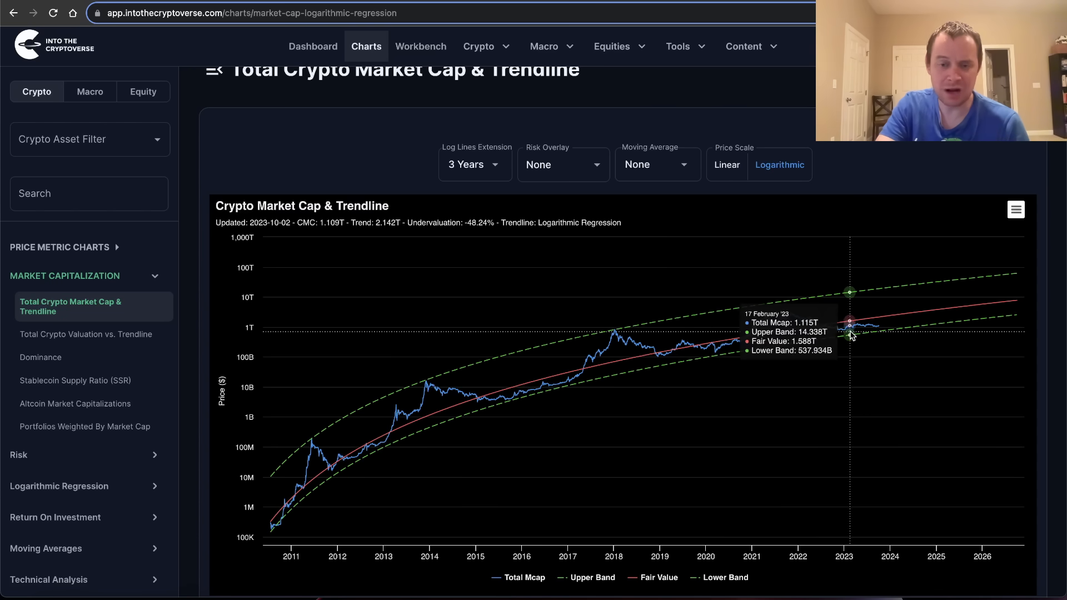
mouse_move(752, 437)
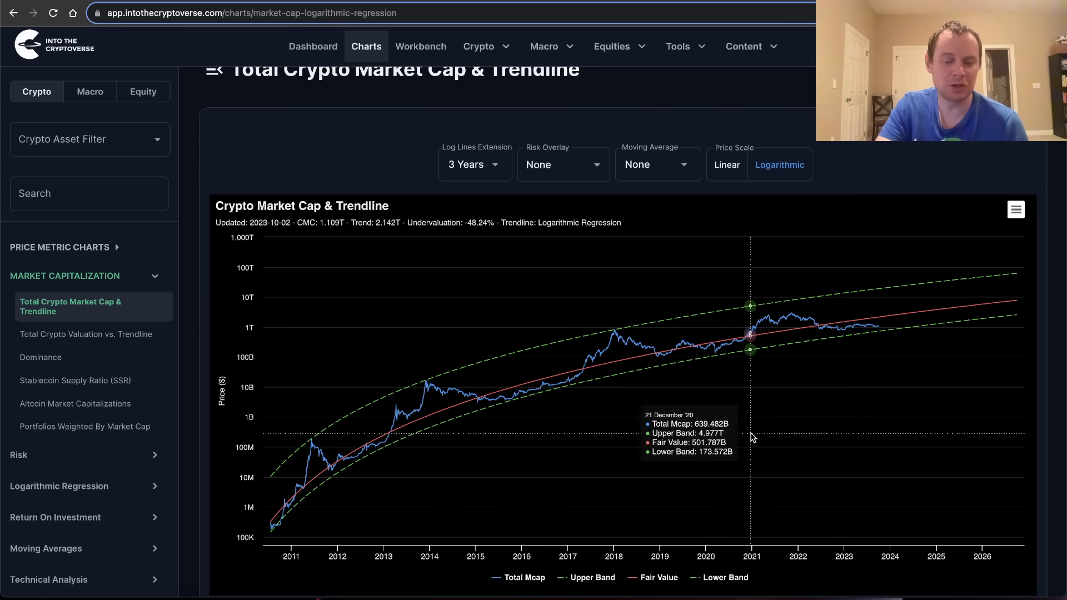
mouse_move(714, 361)
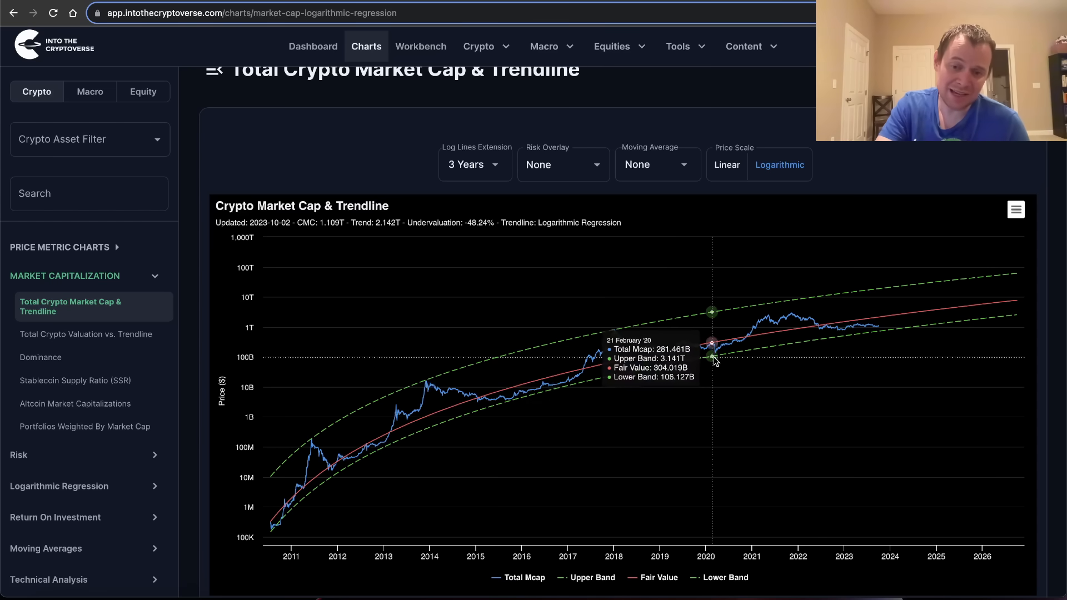
mouse_move(850, 353)
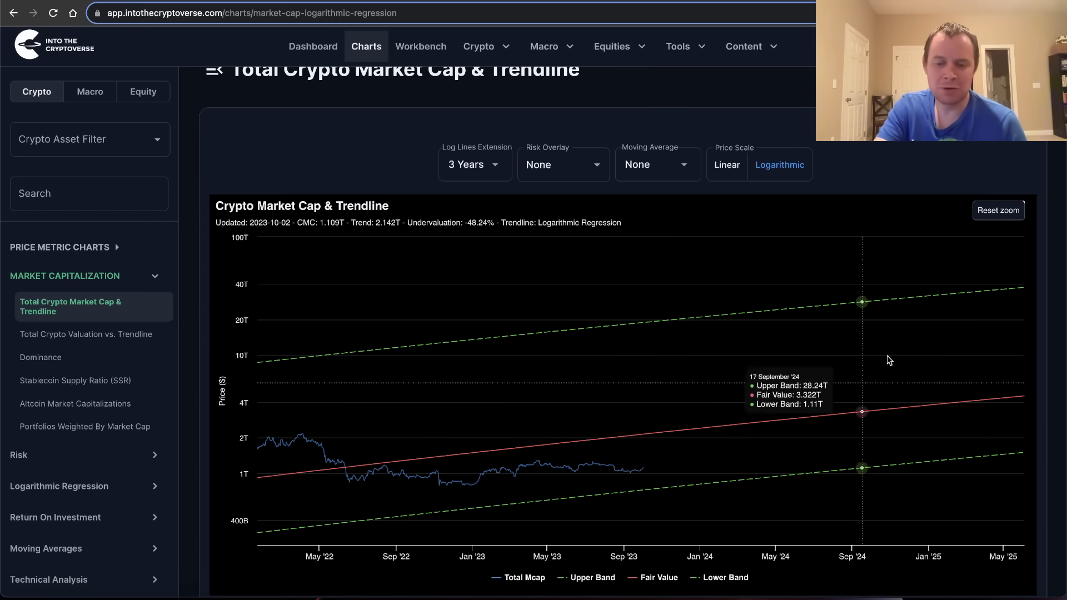
mouse_move(822, 362)
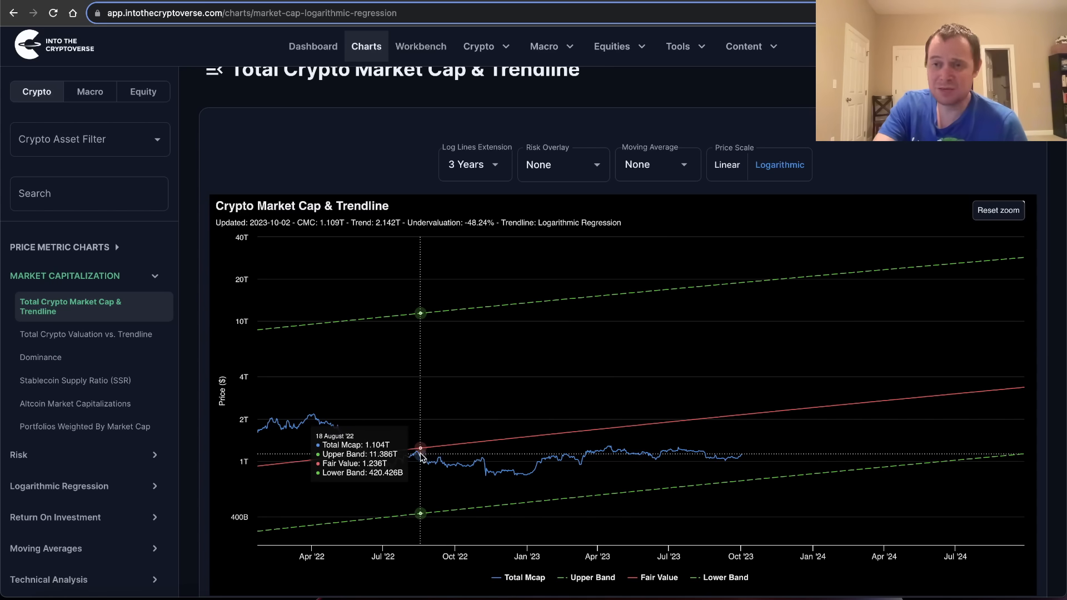
mouse_move(446, 470)
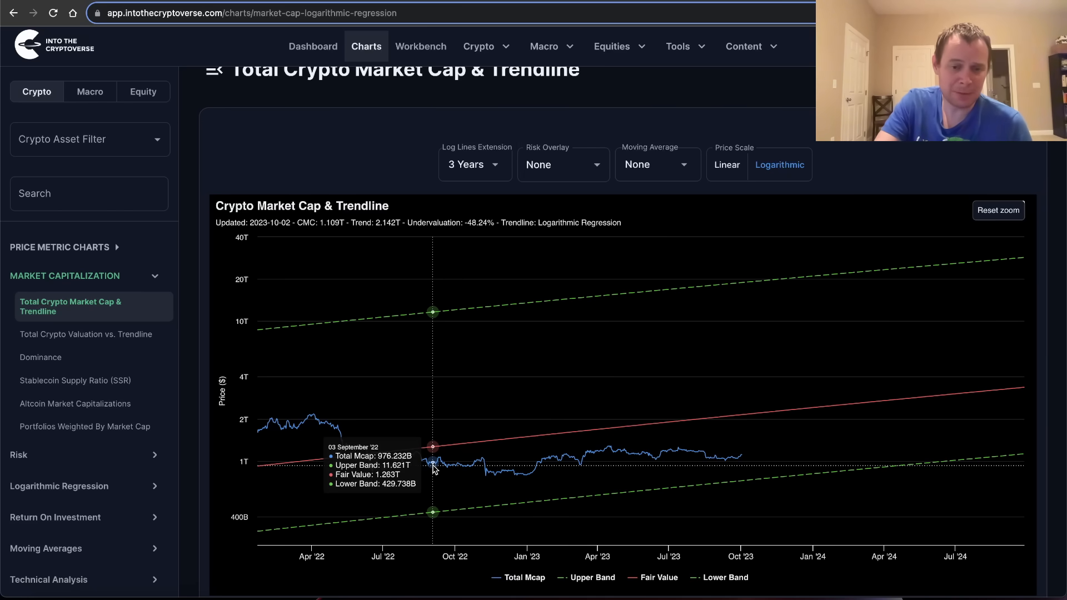
mouse_move(435, 466)
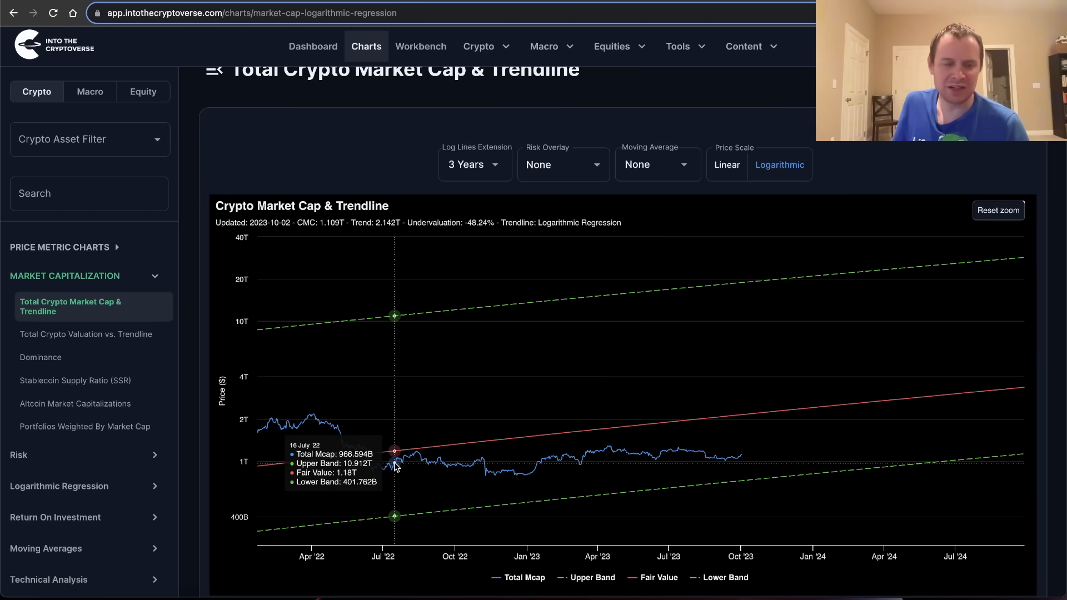
mouse_move(904, 441)
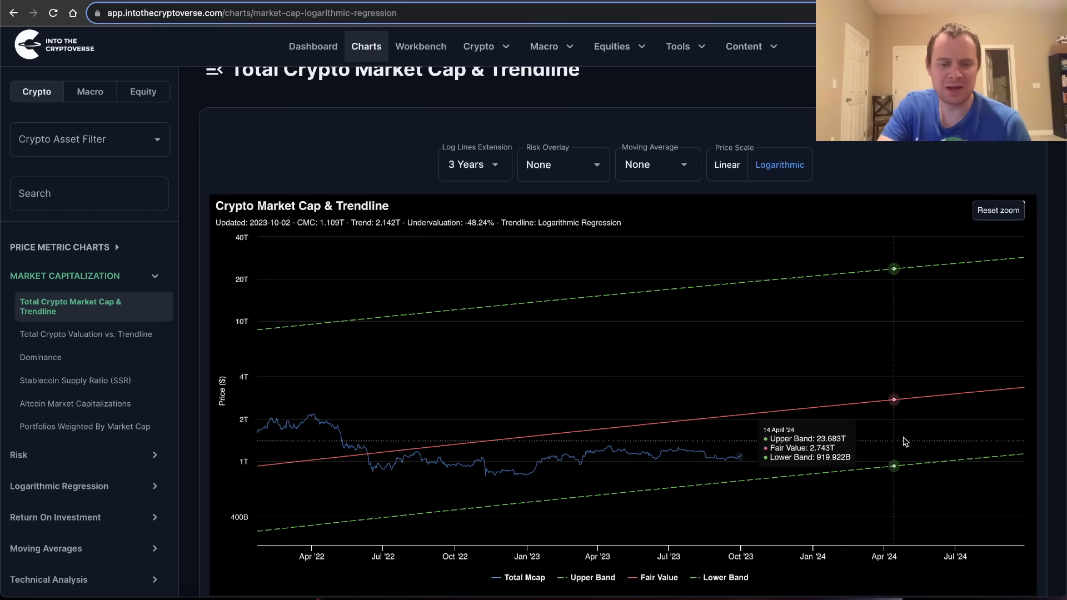
mouse_move(985, 334)
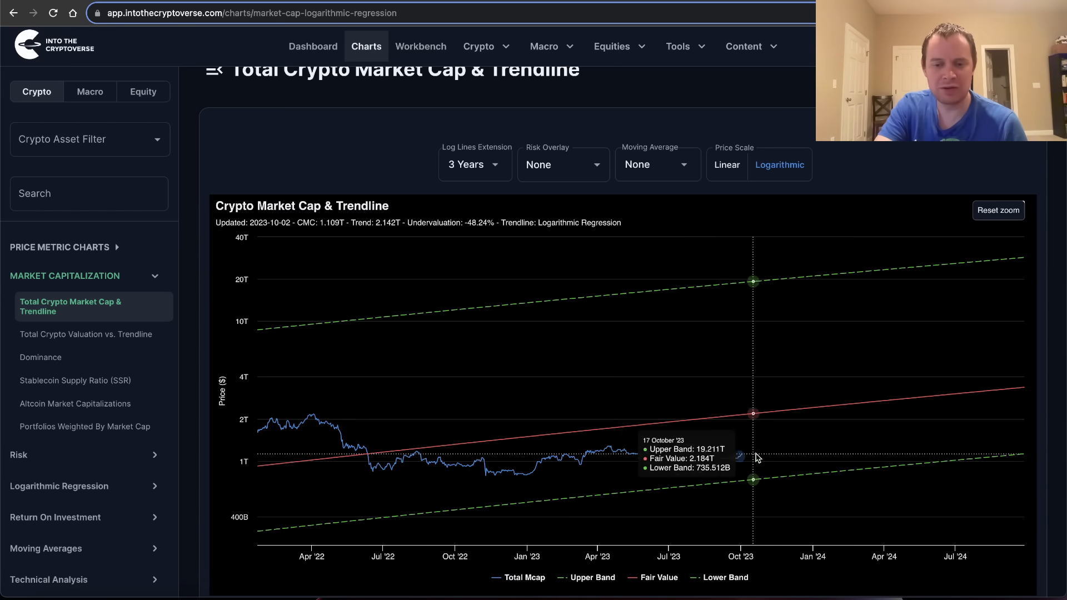
mouse_move(774, 480)
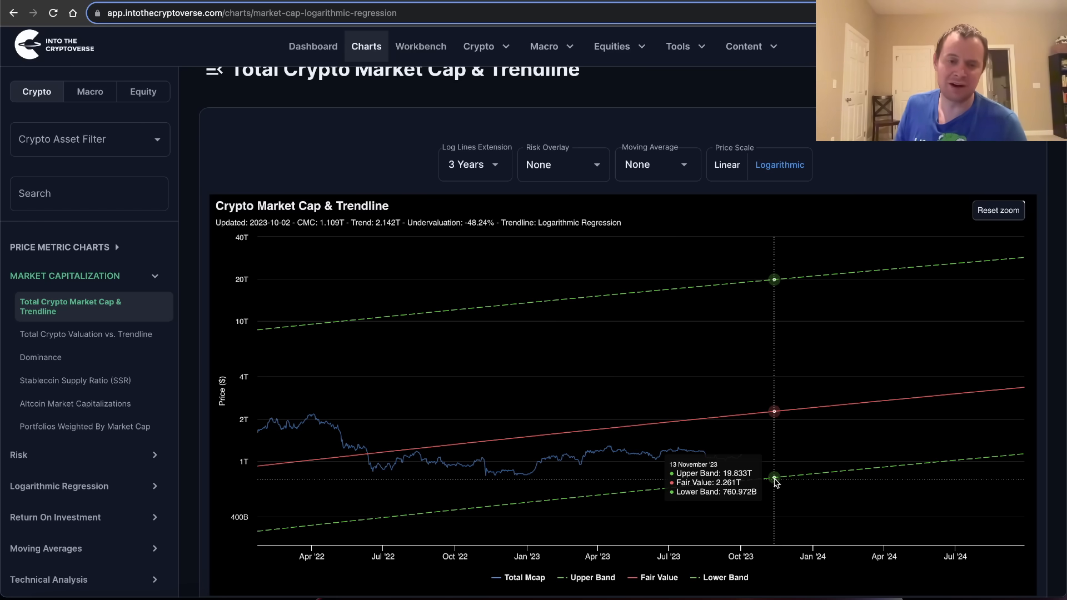
mouse_move(885, 239)
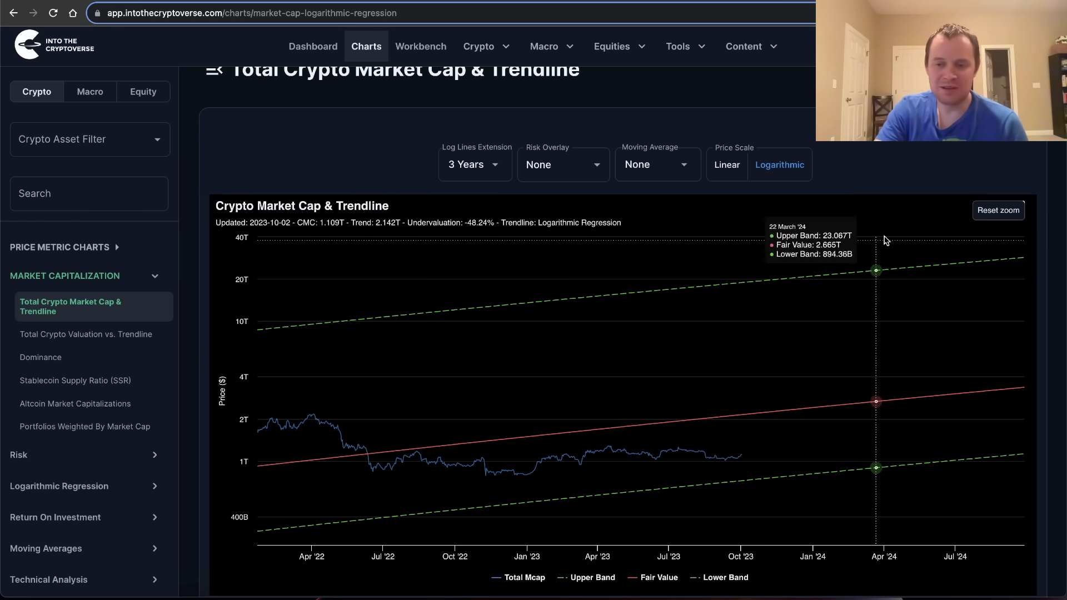
- Reset the chart to its full date range between zoom-ins on the April 2022–October 2024 stretch
left_click(999, 210)
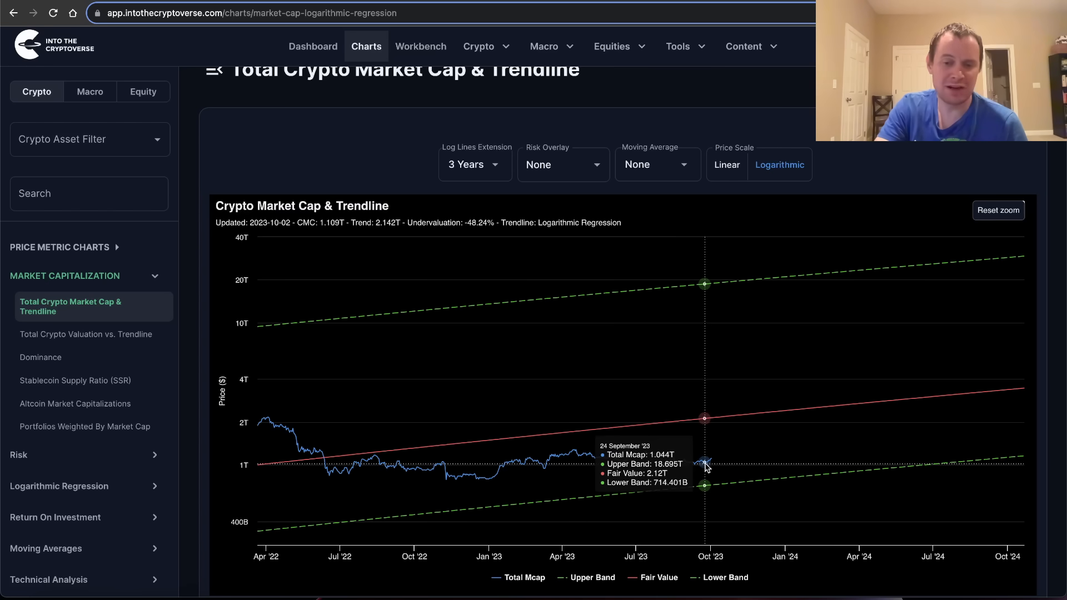
mouse_move(673, 475)
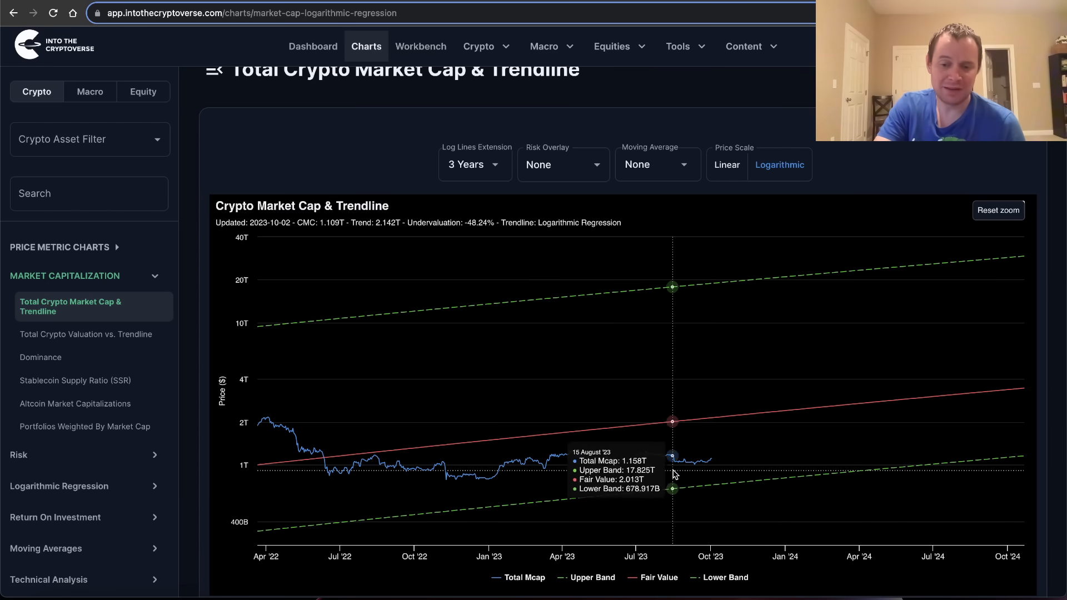
mouse_move(740, 485)
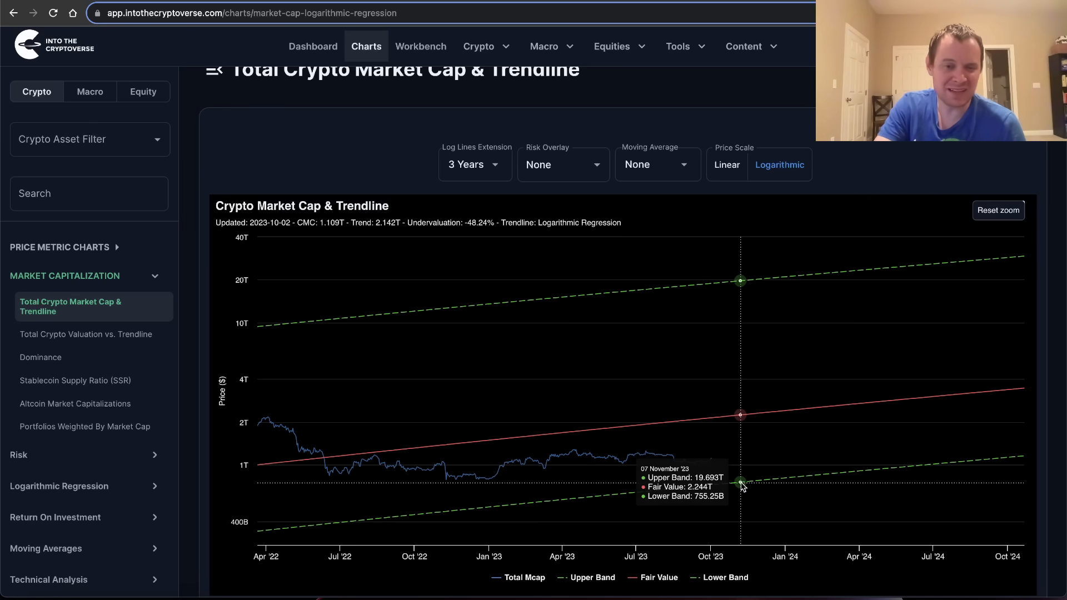
mouse_move(783, 484)
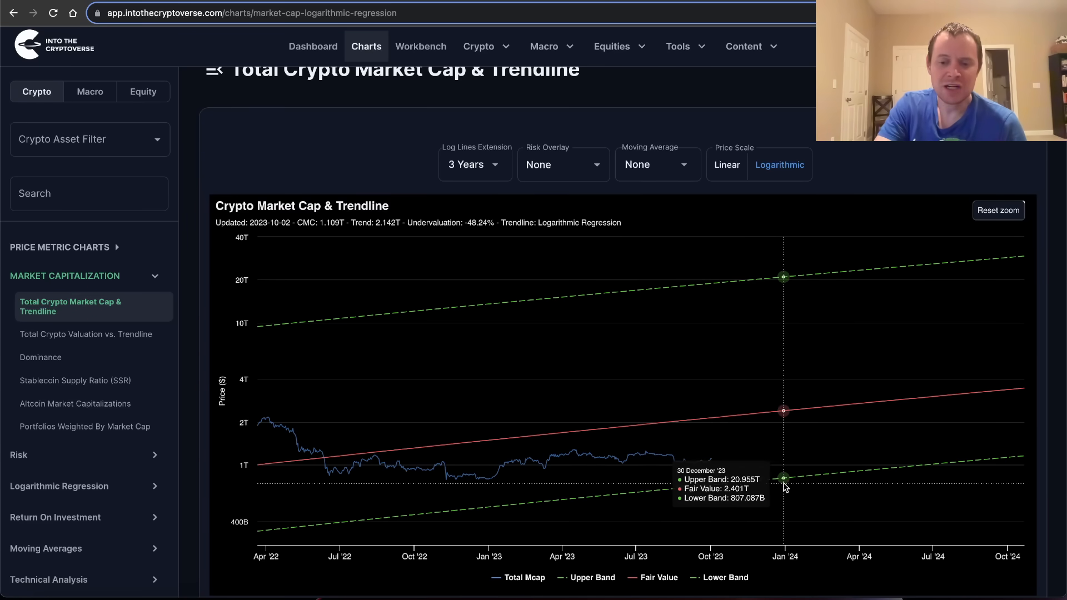
mouse_move(459, 229)
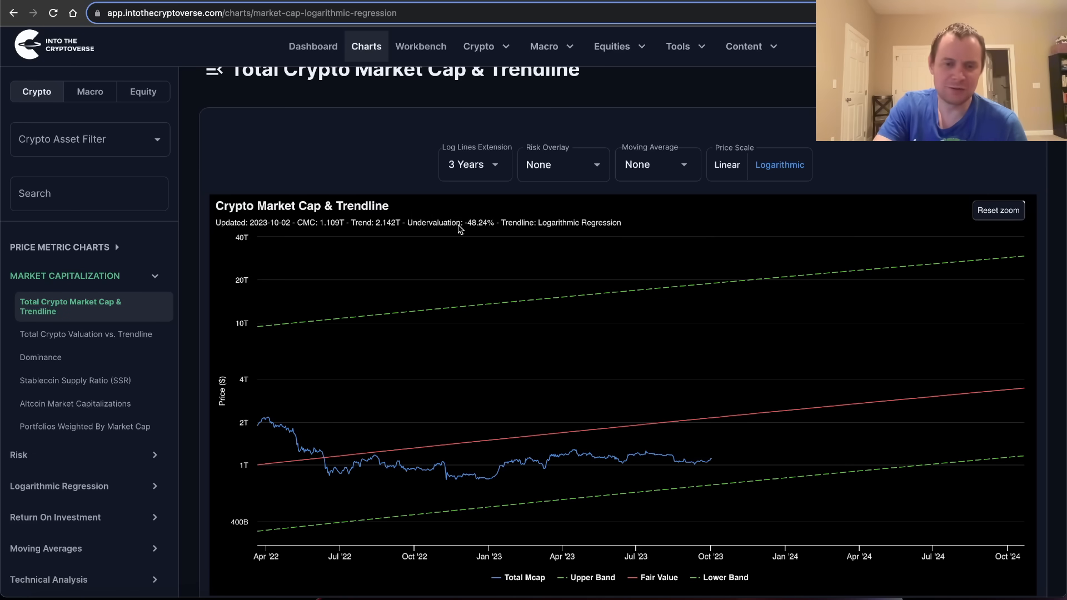
mouse_move(710, 462)
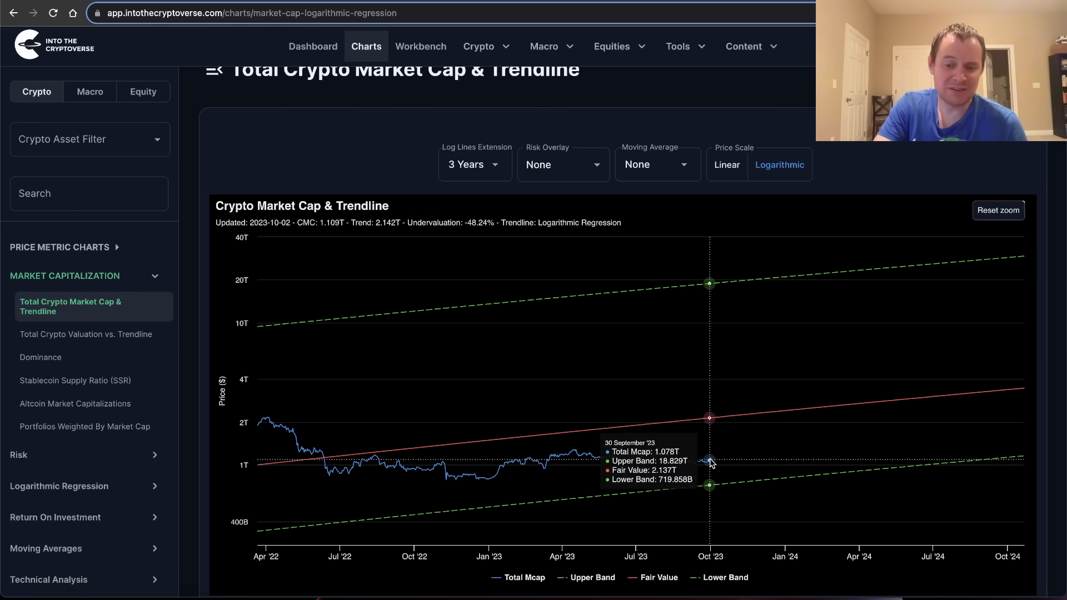
mouse_move(735, 465)
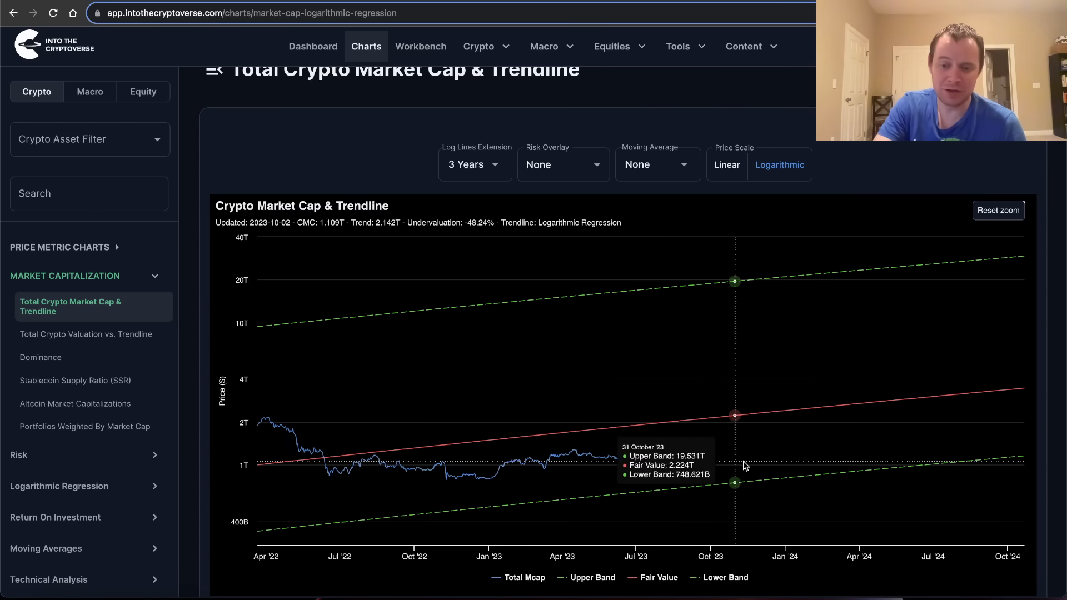
left_click(999, 210)
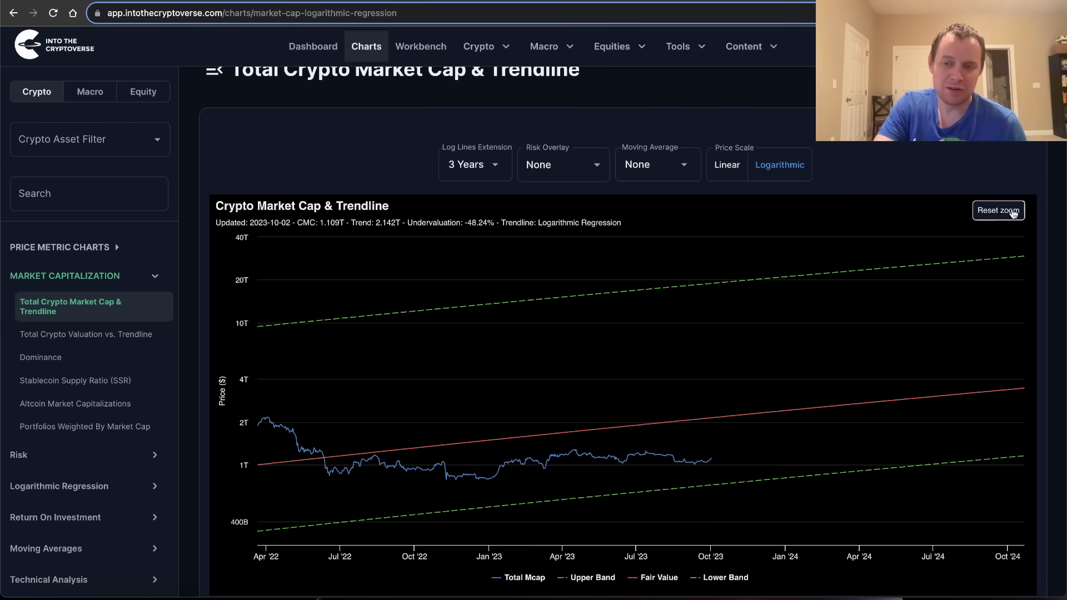
- Reset the zoom to show the full 2011–2026 market cap history
left_click(998, 210)
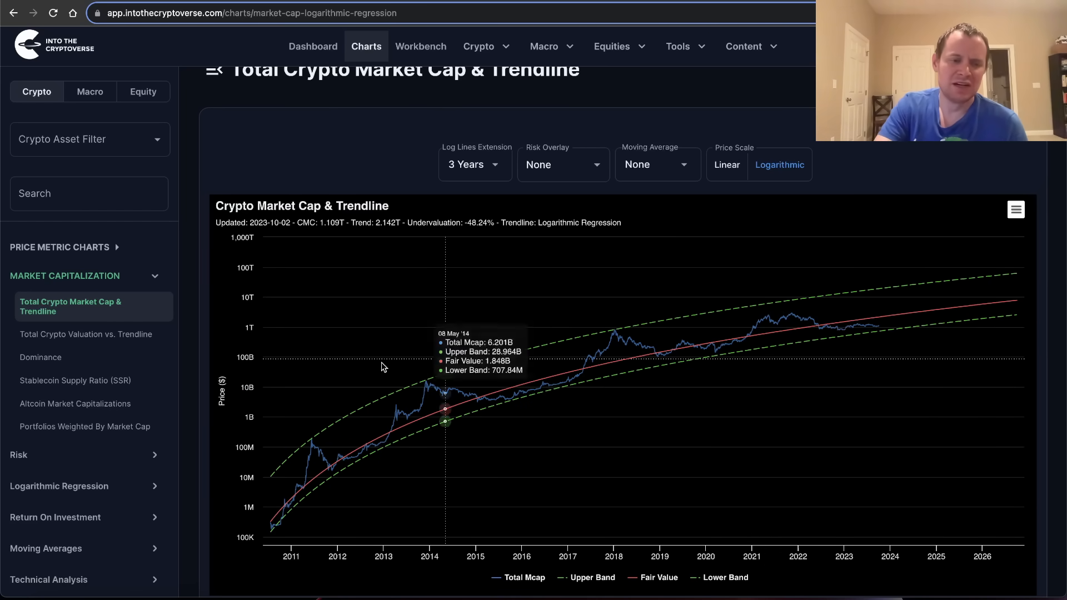
mouse_move(278, 516)
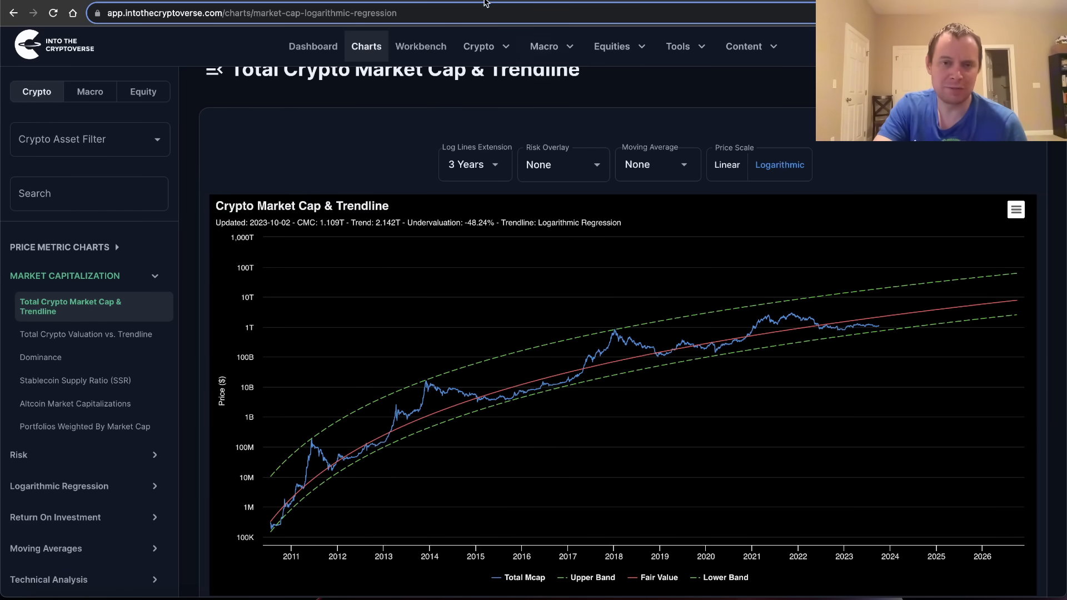
- Switch to the Total Crypto Valuation vs. Trendline chart under Market Capitalization
left_click(85, 335)
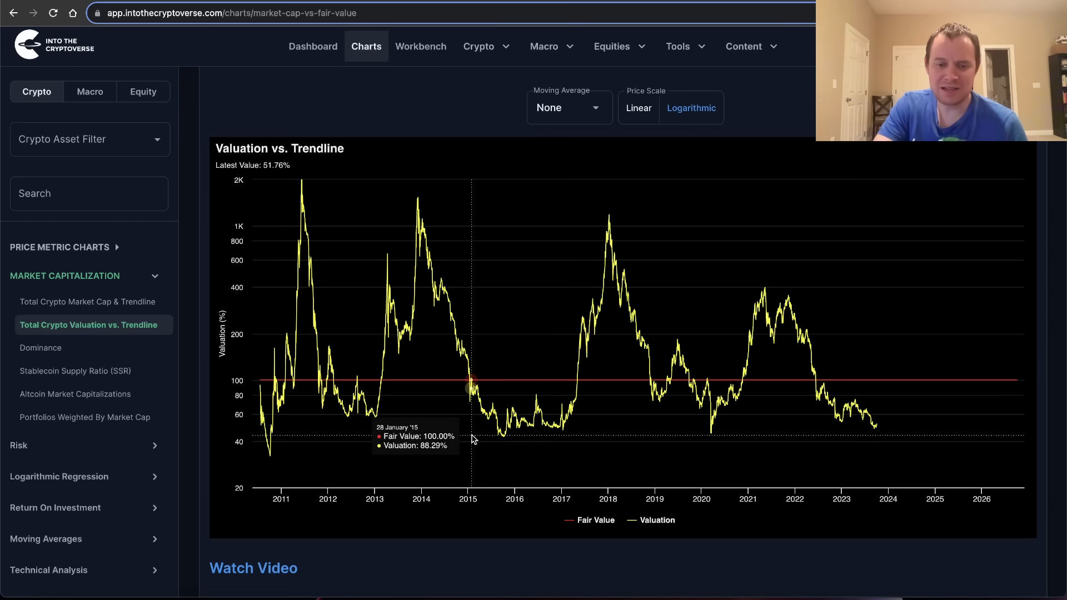
mouse_move(712, 439)
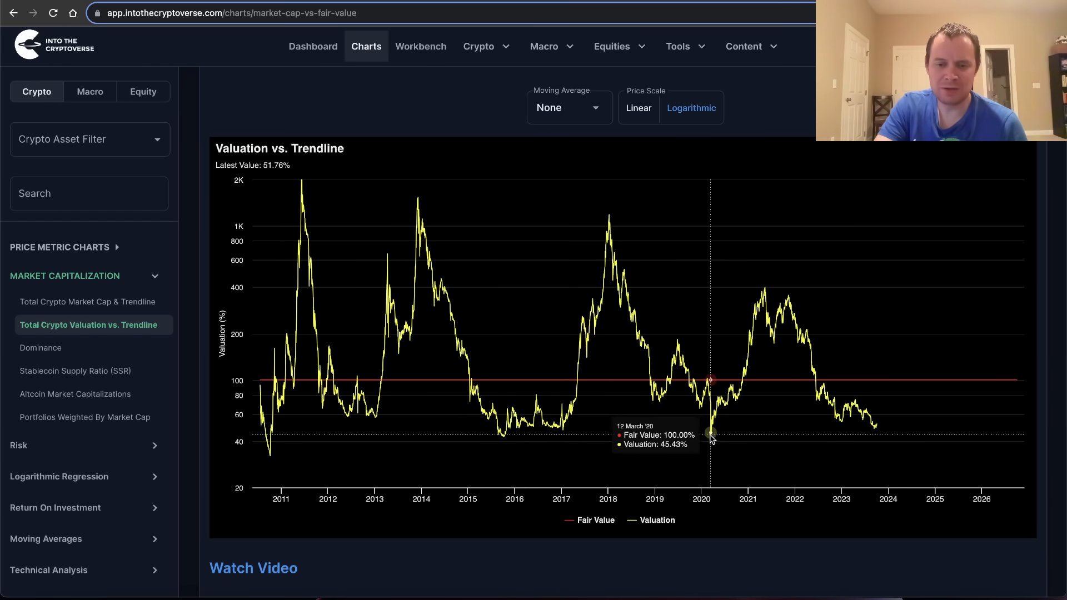
mouse_move(498, 431)
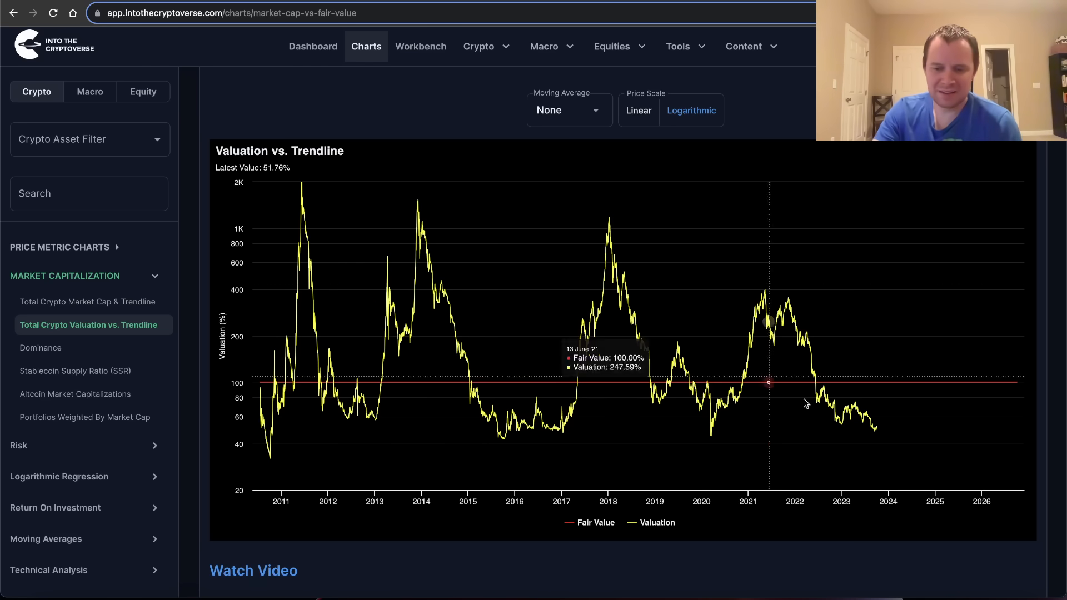
mouse_move(819, 385)
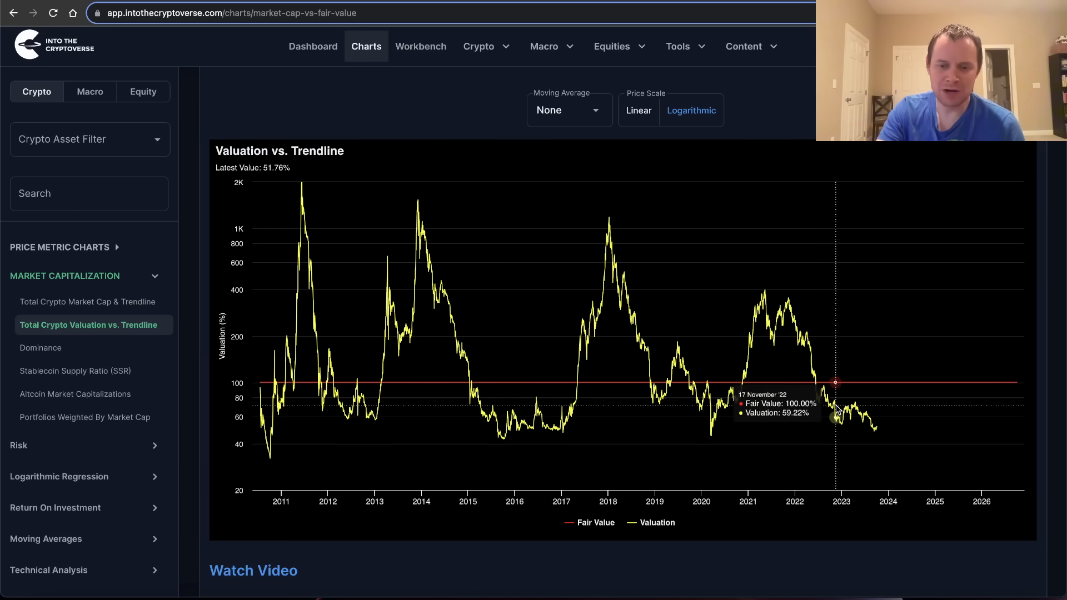
mouse_move(873, 436)
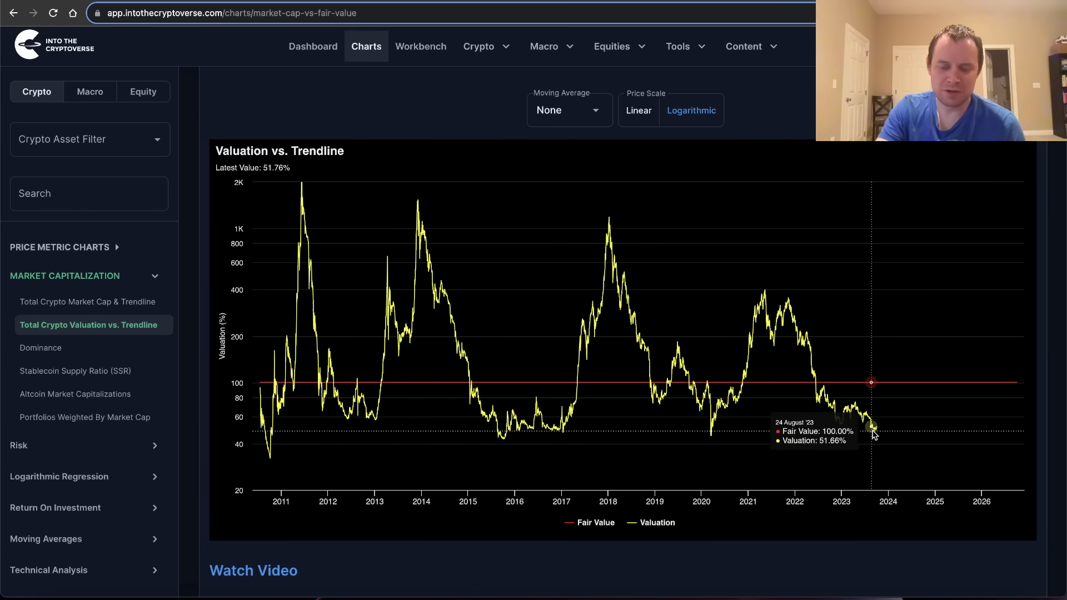
mouse_move(842, 427)
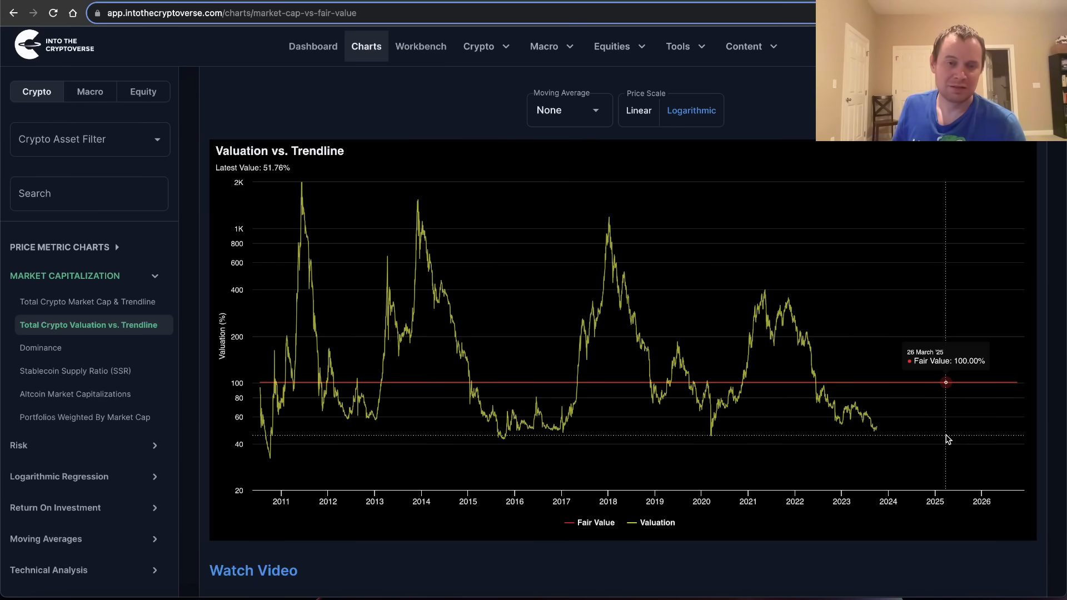
mouse_move(720, 423)
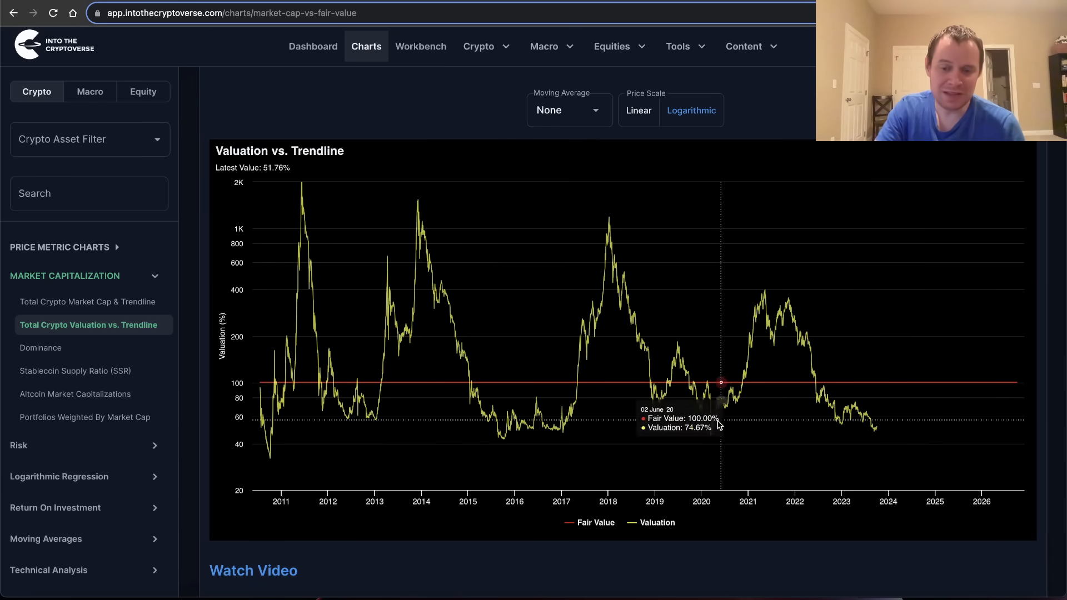
mouse_move(504, 446)
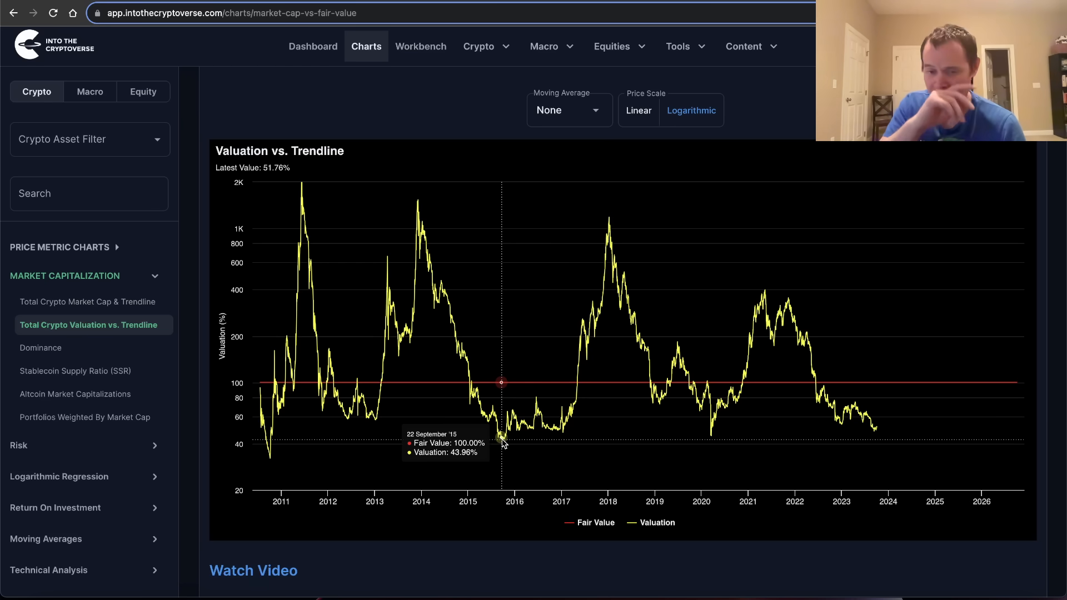
mouse_move(506, 83)
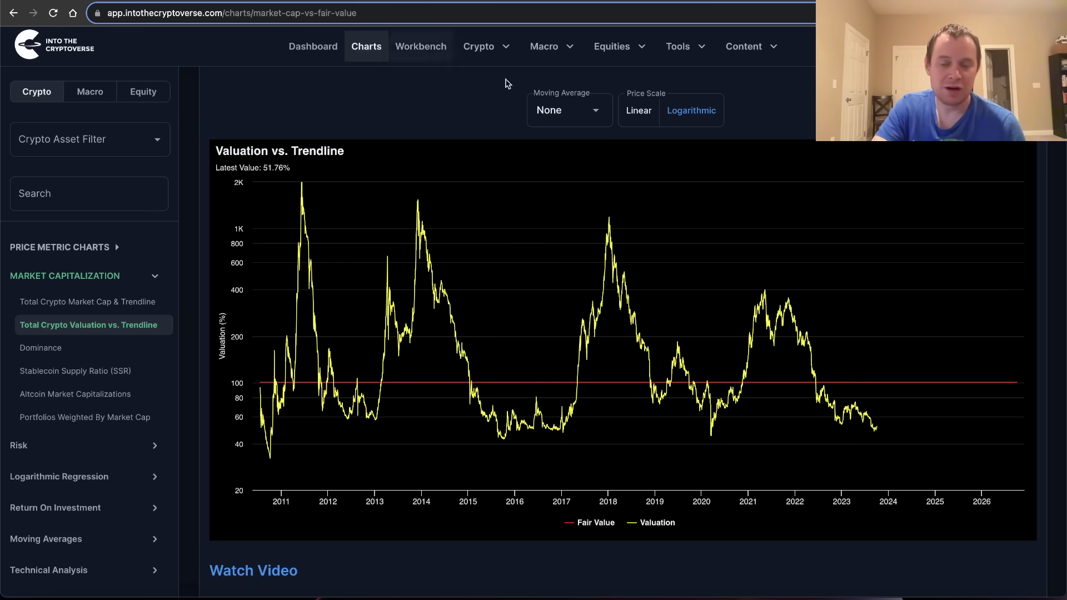
mouse_move(594, 437)
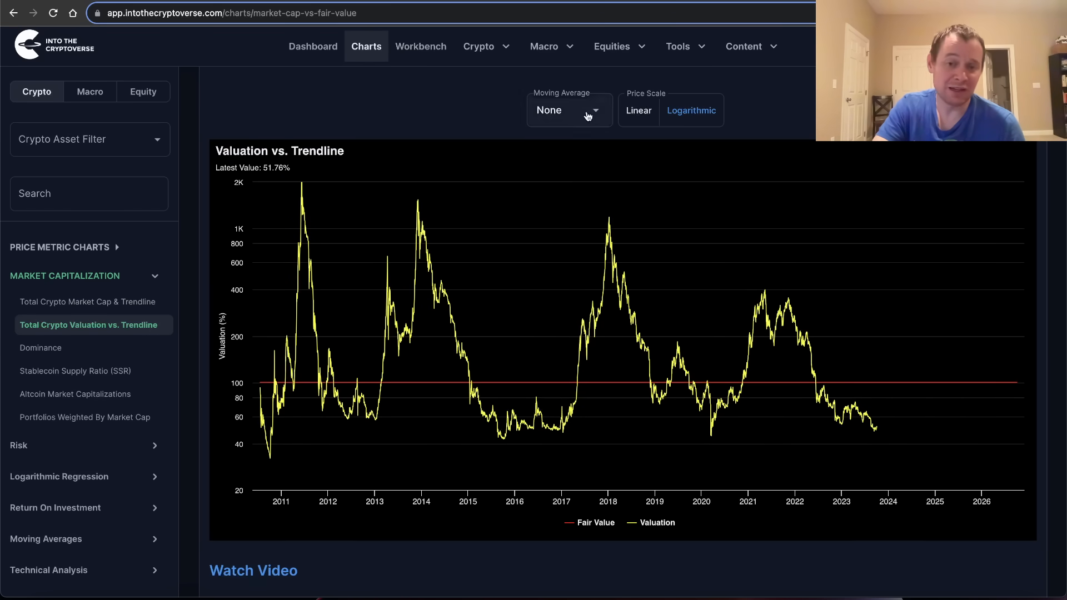
- Return to the Total Crypto Market Cap & Trendline chart and apply the Summary risk overlay
left_click(87, 301)
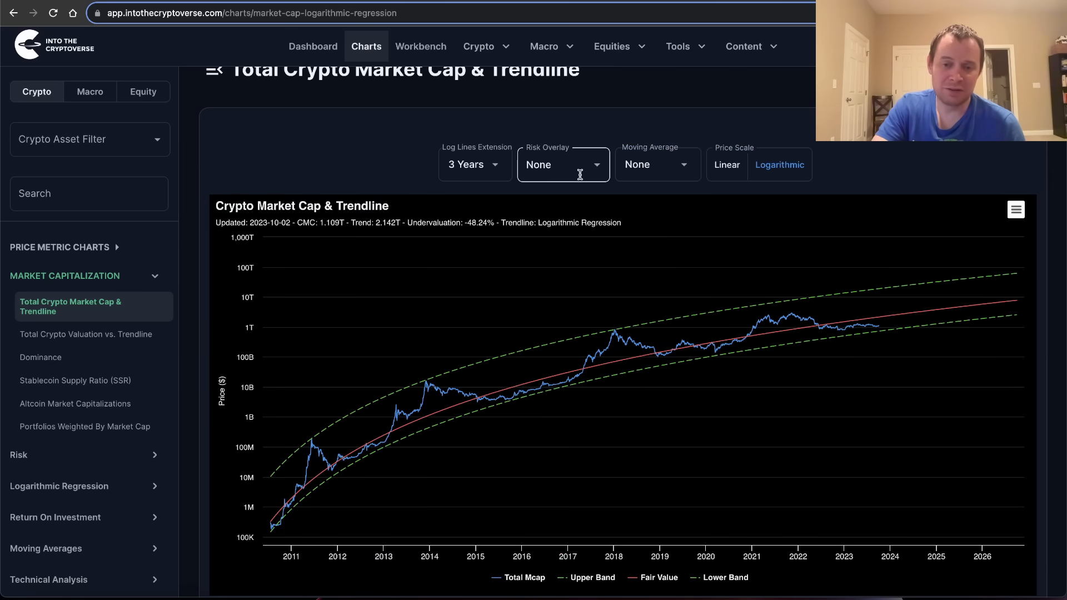
left_click(563, 165)
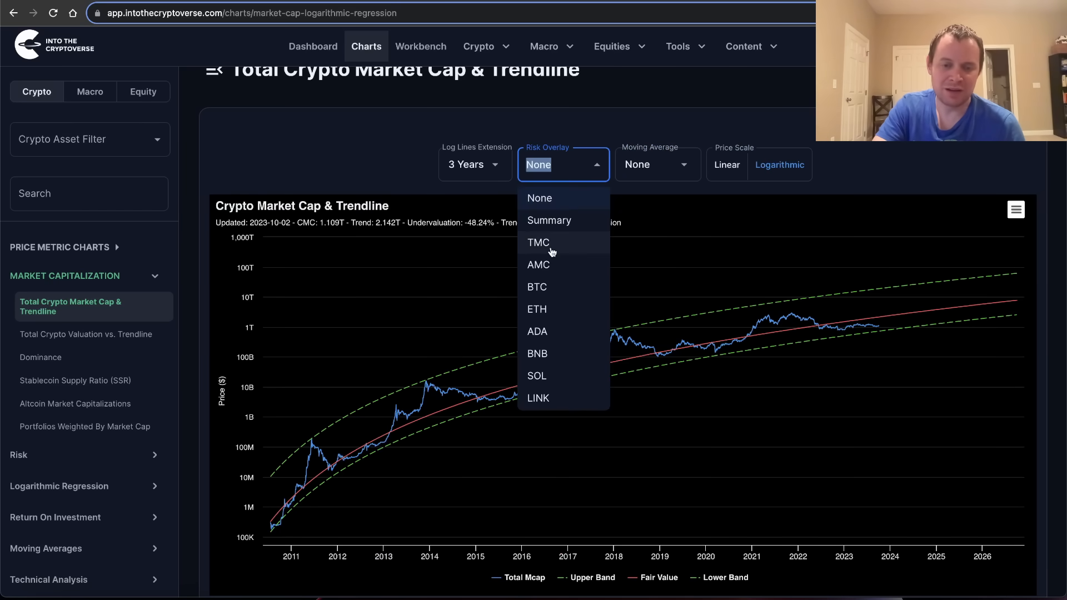
left_click(548, 220)
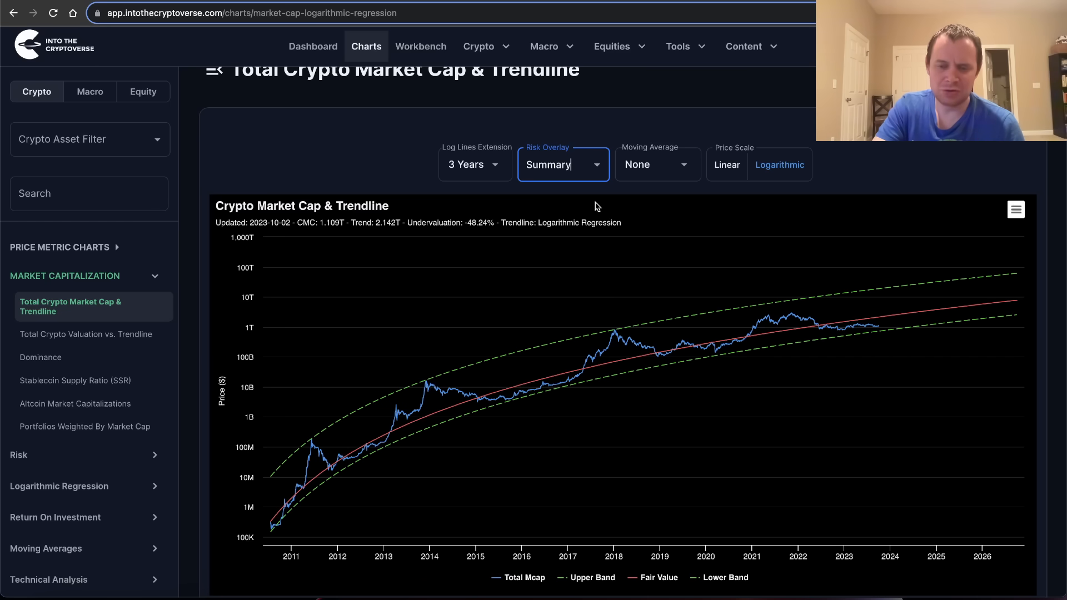
scroll("down", 3)
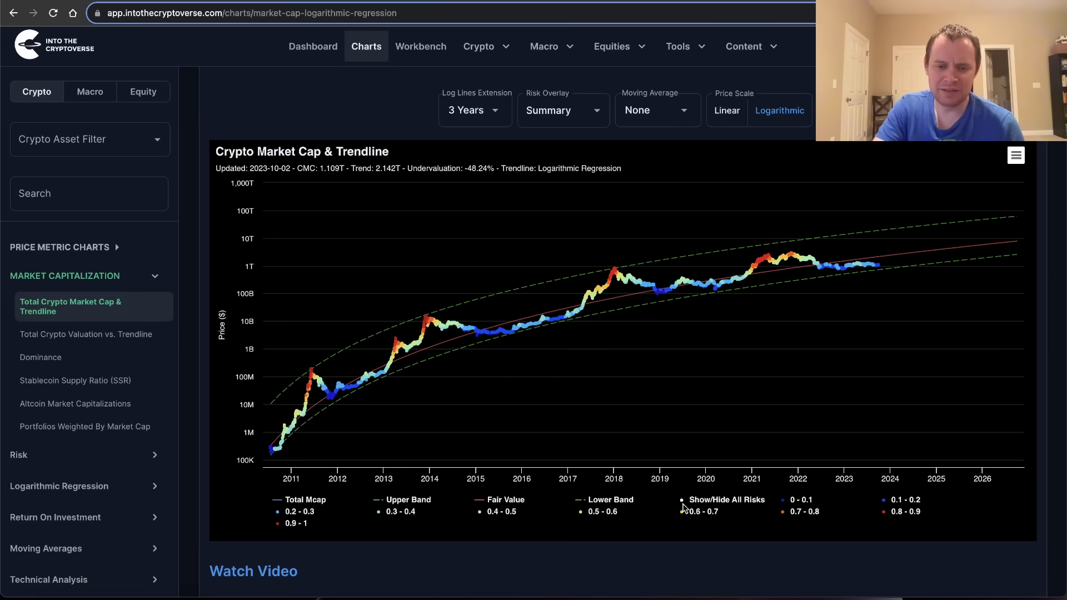
mouse_move(754, 507)
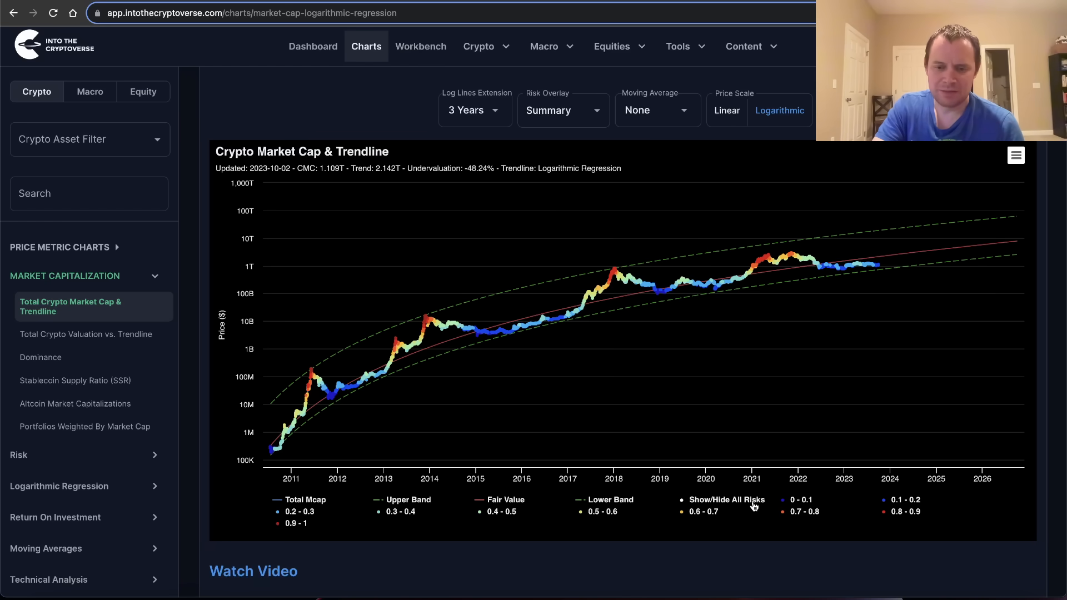
left_click(727, 499)
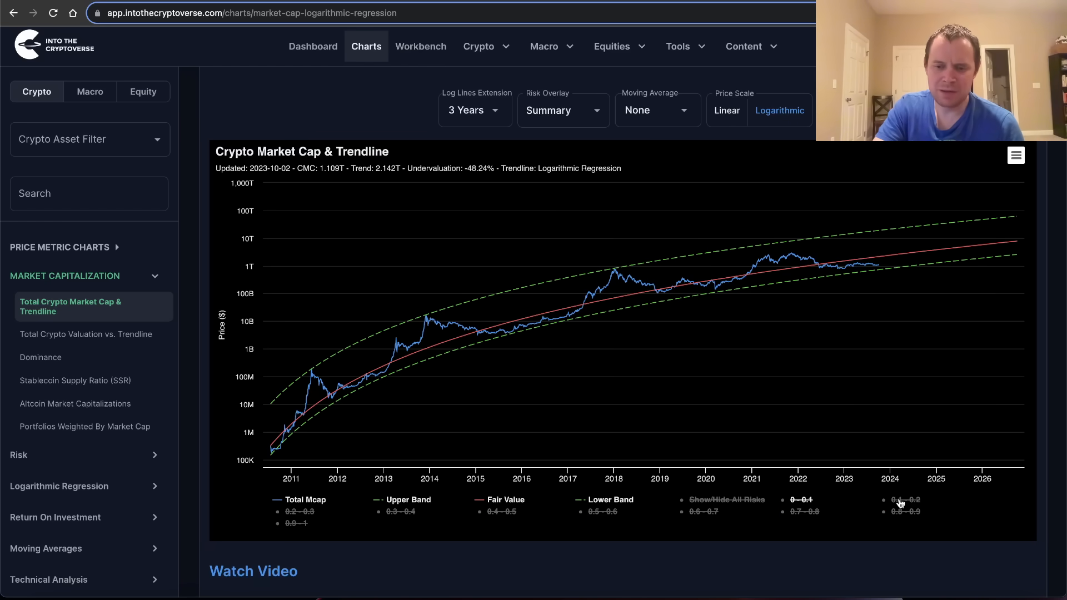
left_click(801, 500)
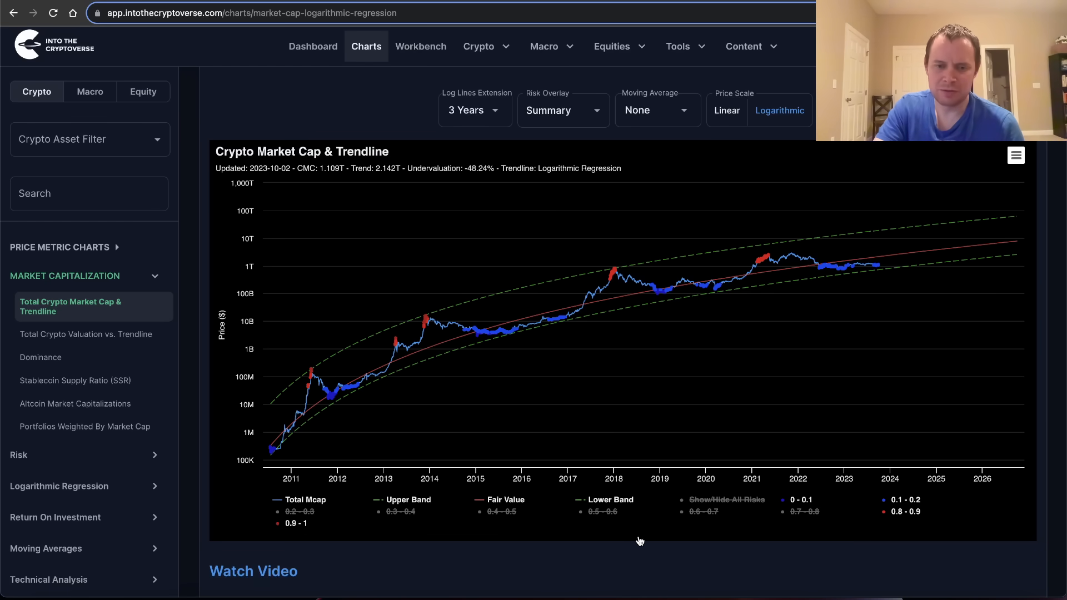
left_click(304, 499)
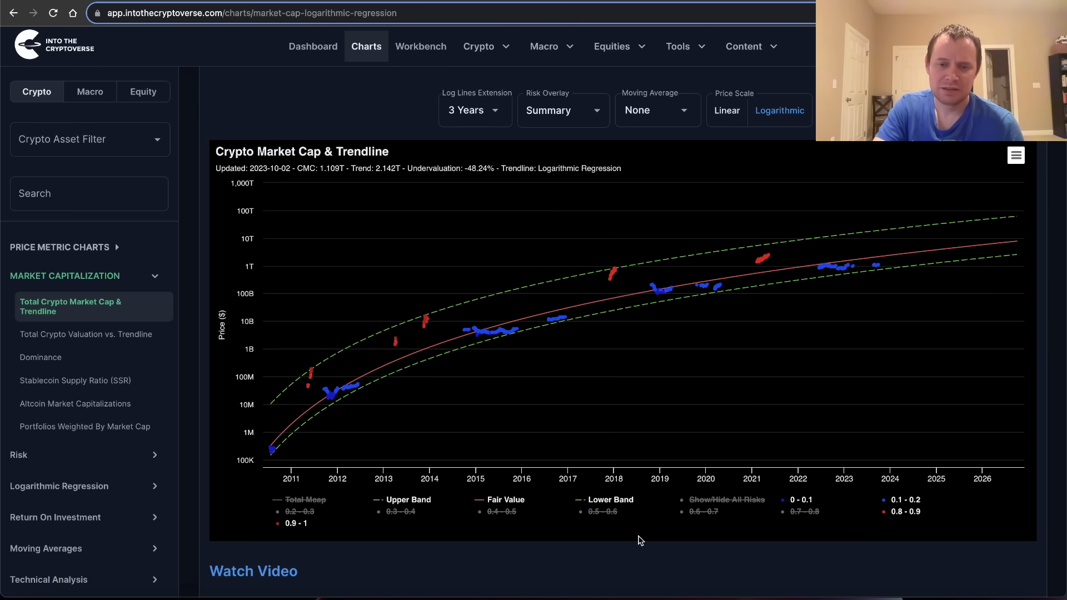
mouse_move(439, 315)
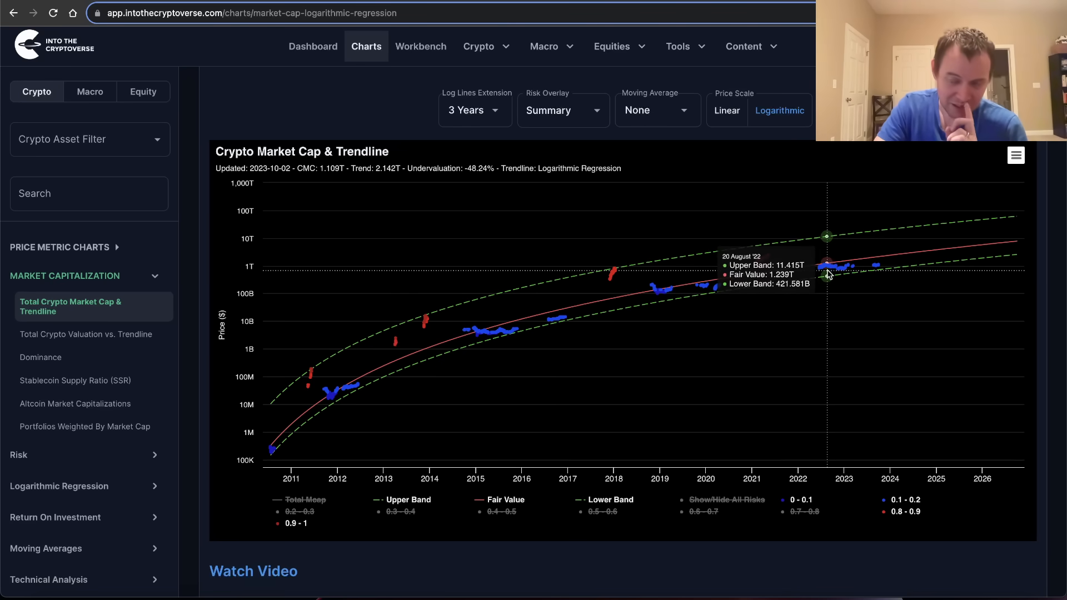
mouse_move(852, 271)
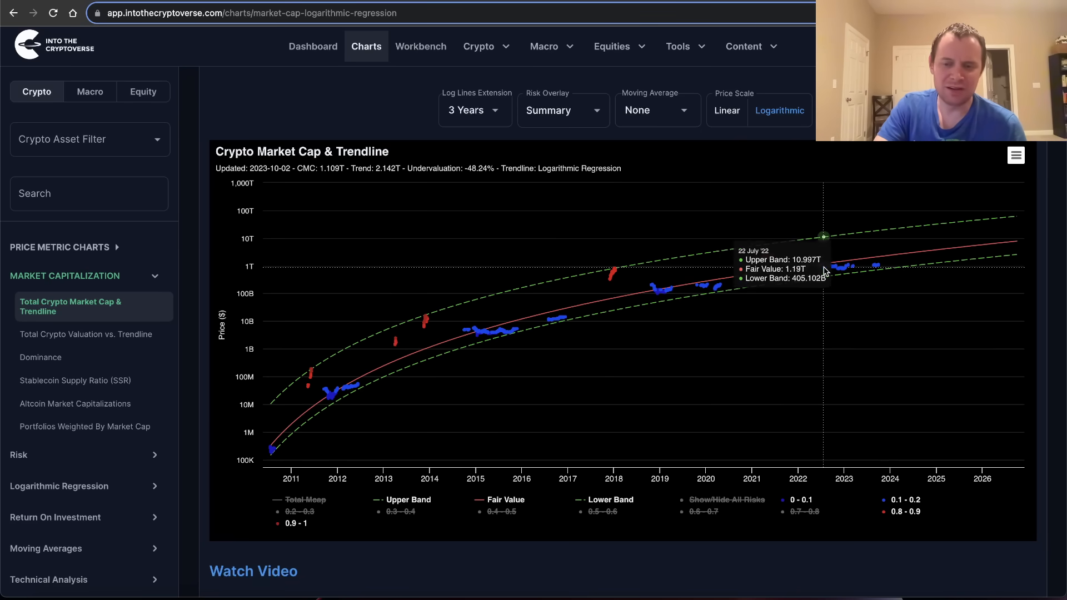
mouse_move(823, 268)
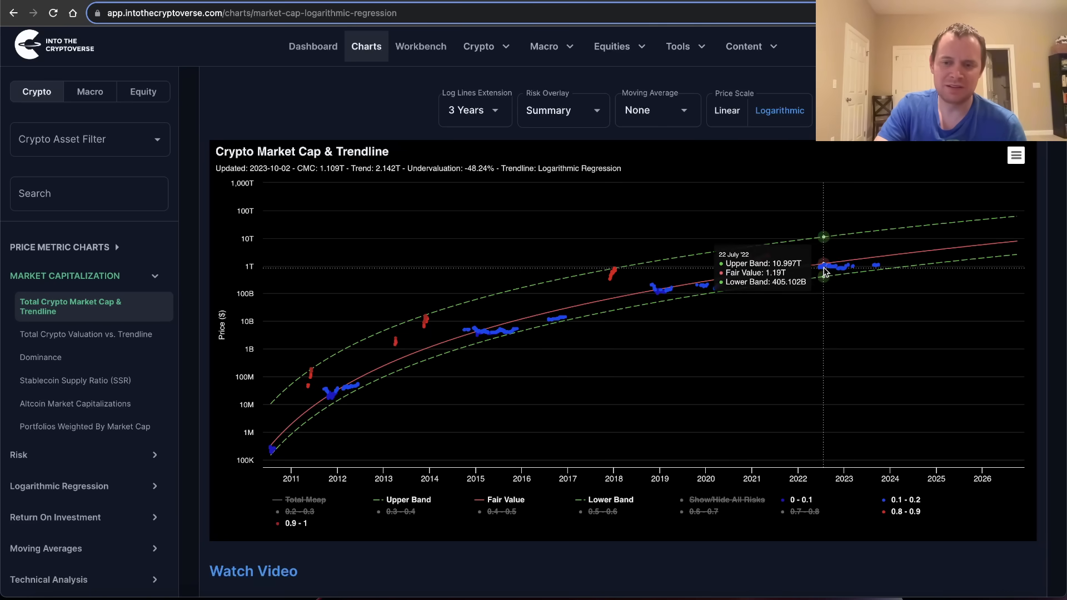
mouse_move(878, 268)
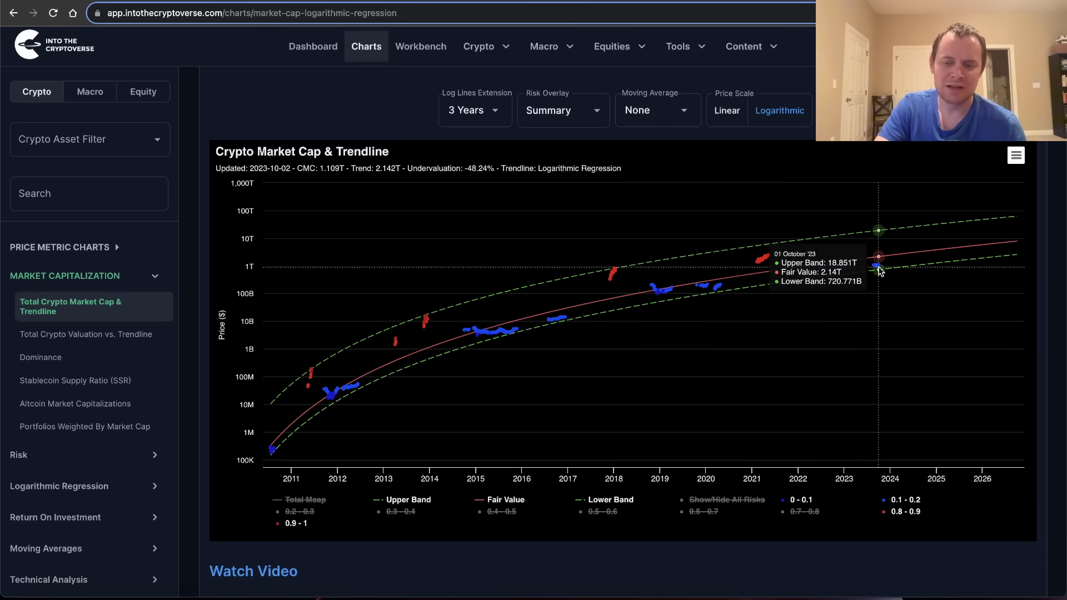
mouse_move(878, 264)
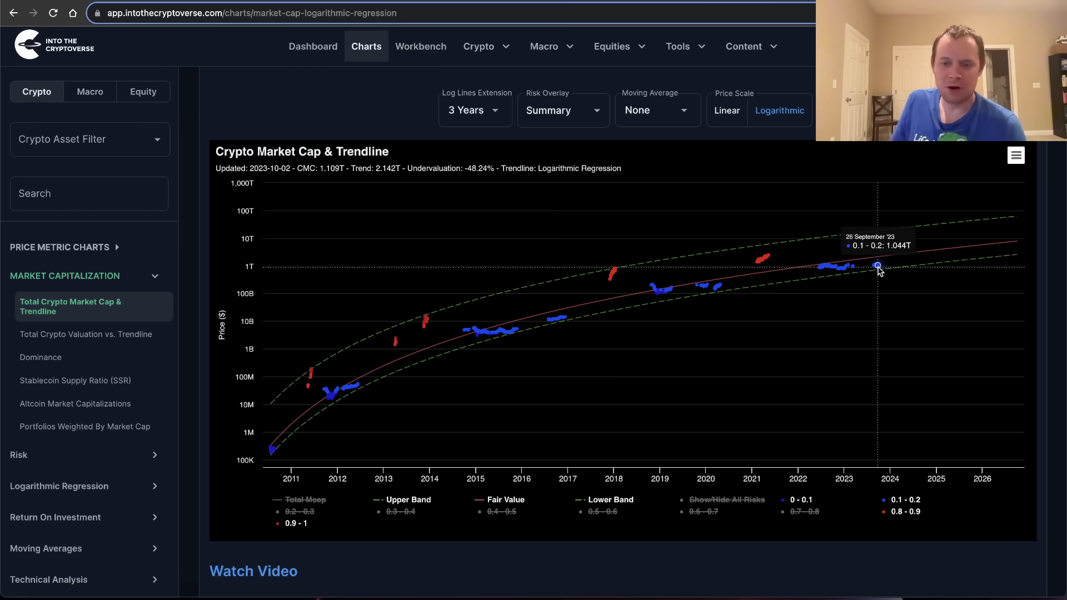
mouse_move(898, 507)
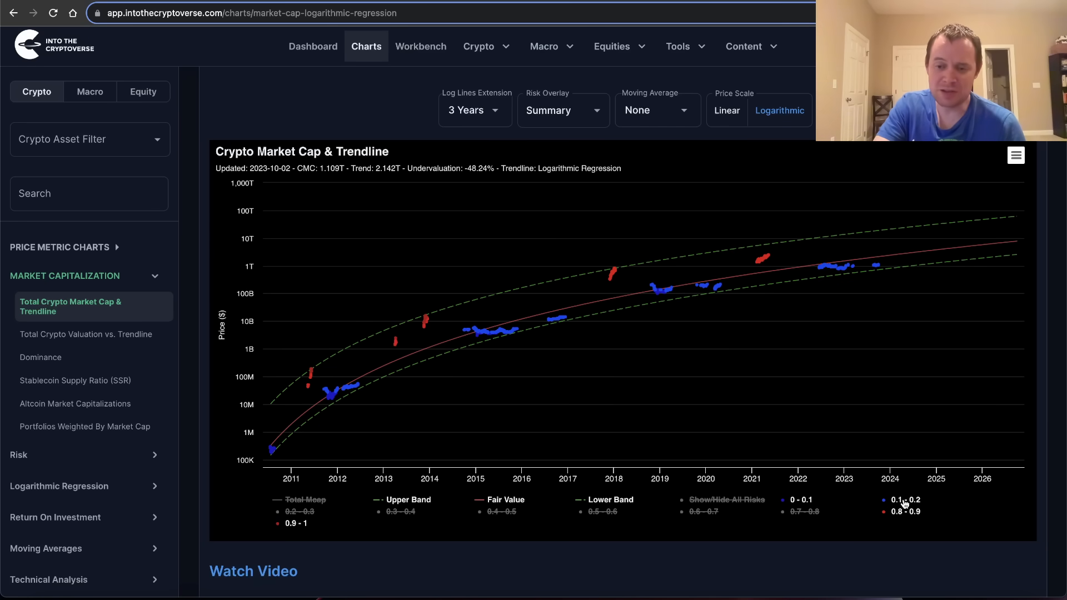
- Toggle off the 0.1–0.2 legend entry, leaving only the 0–0.1 and 0.8–1 risk points
left_click(905, 499)
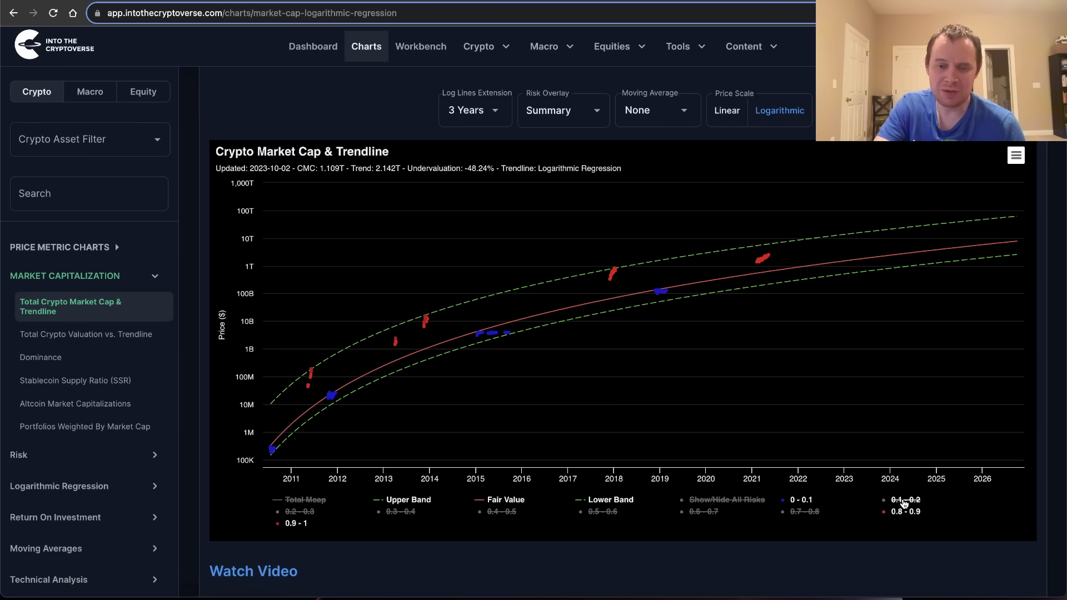
mouse_move(910, 449)
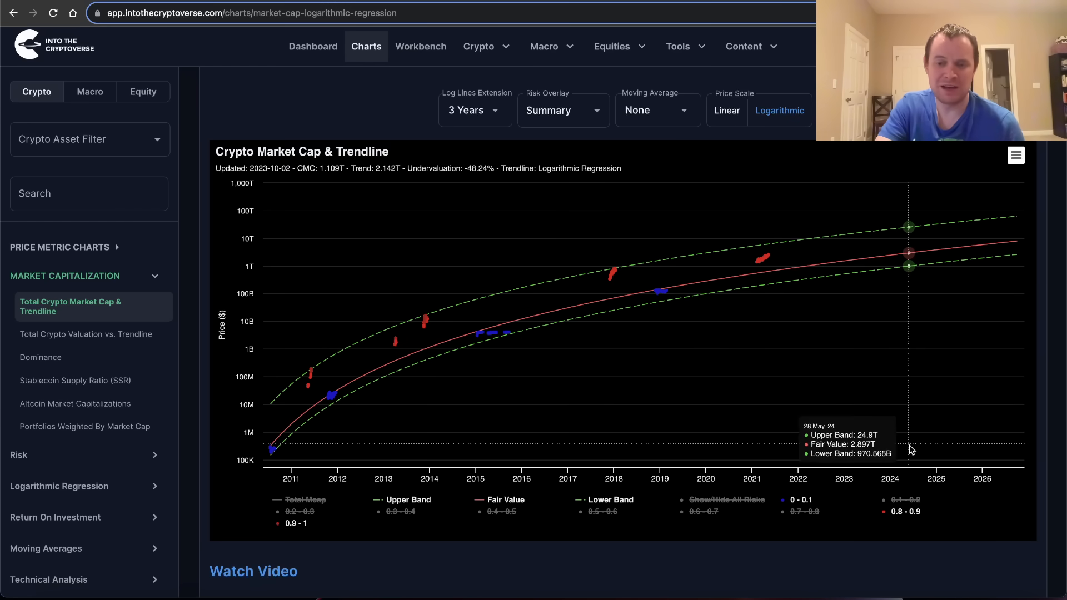
mouse_move(919, 468)
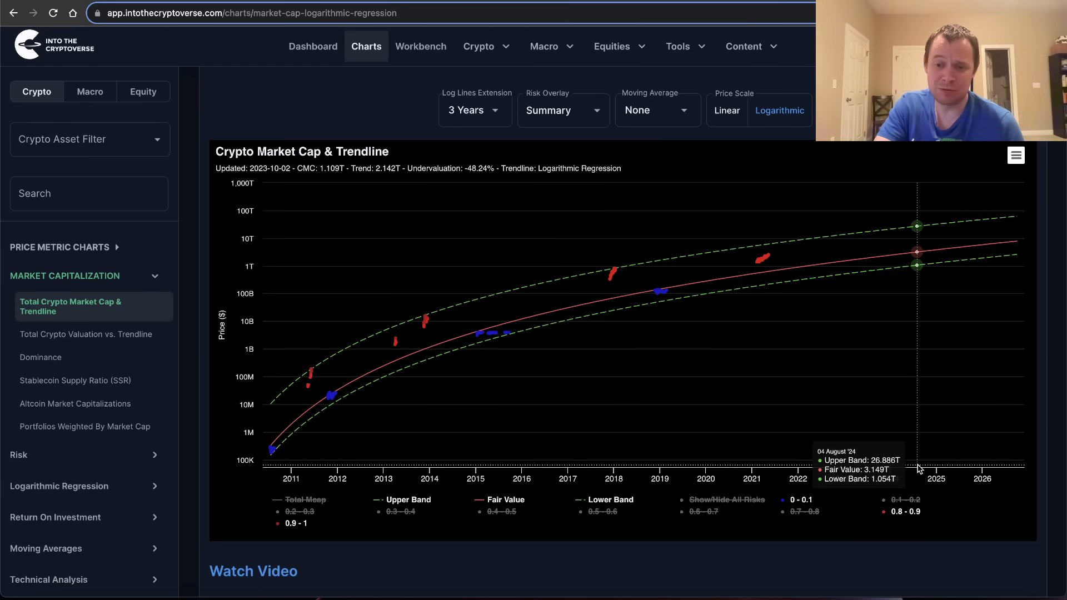
mouse_move(662, 291)
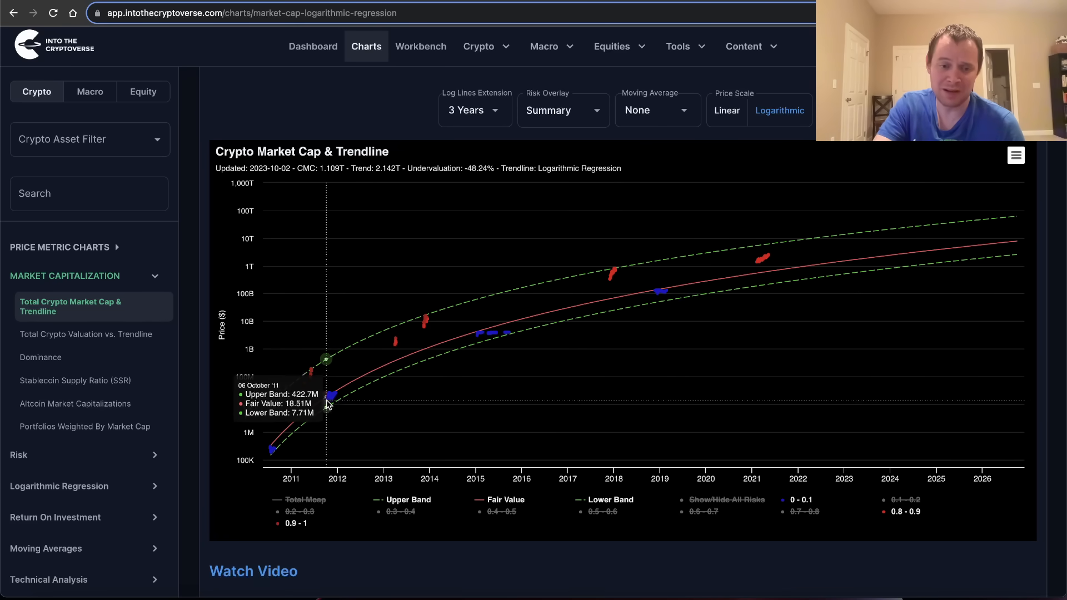
mouse_move(863, 420)
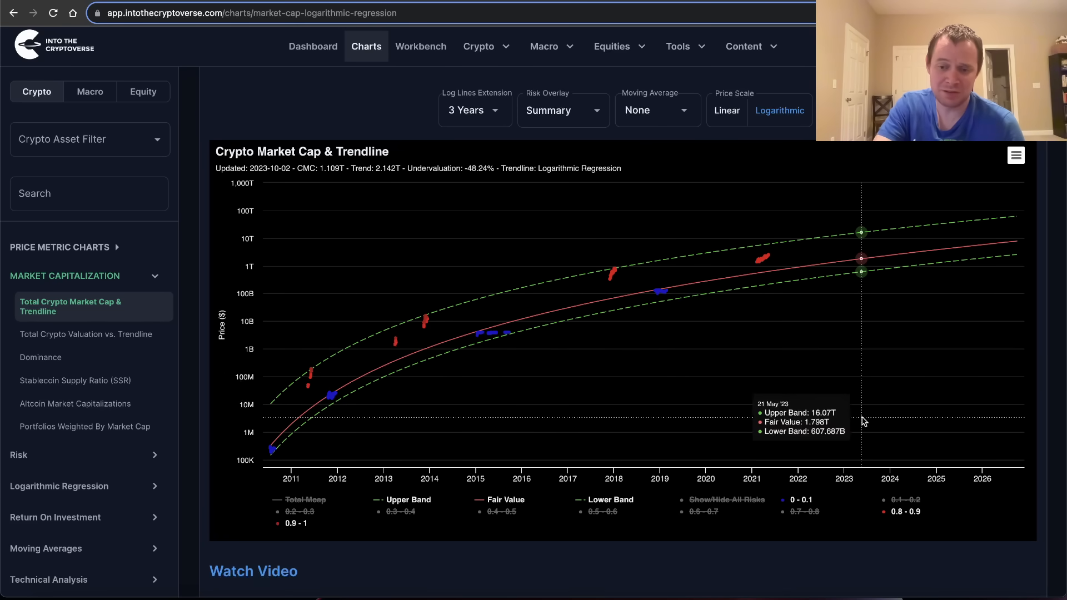
mouse_move(860, 417)
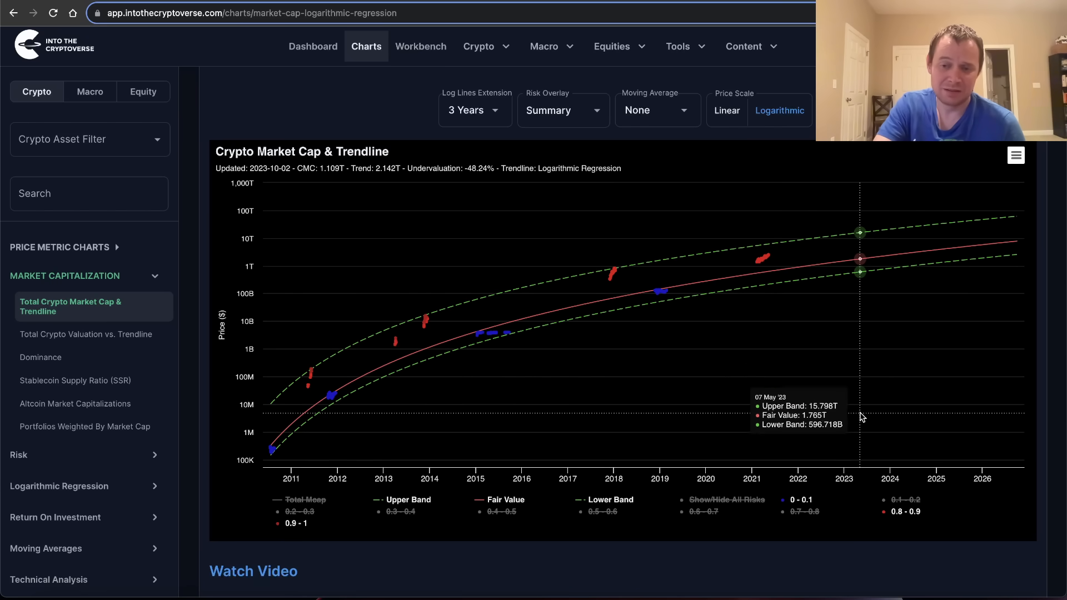
mouse_move(824, 368)
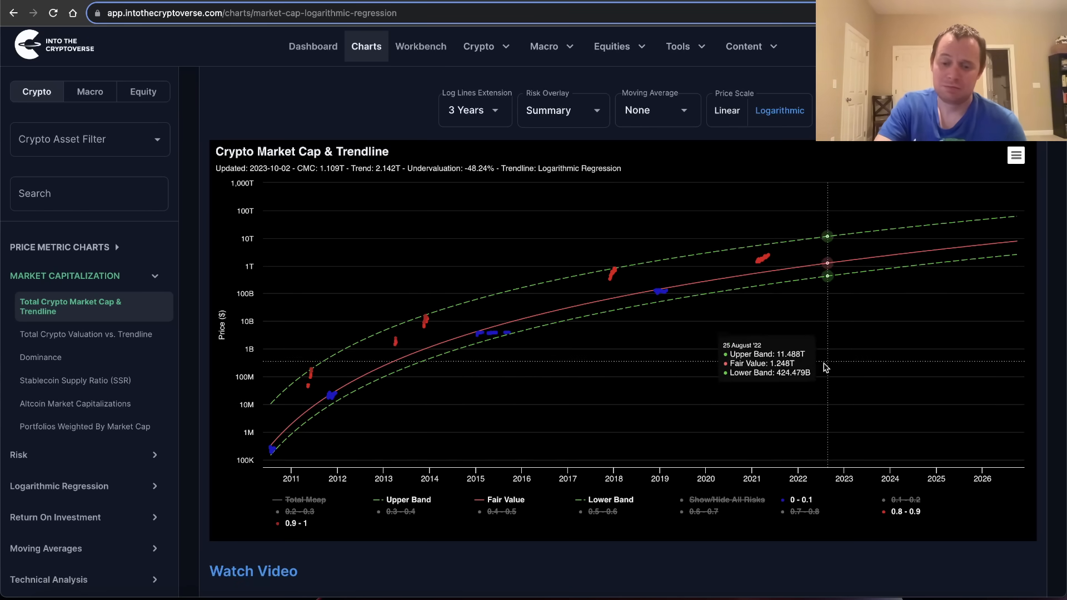
mouse_move(616, 481)
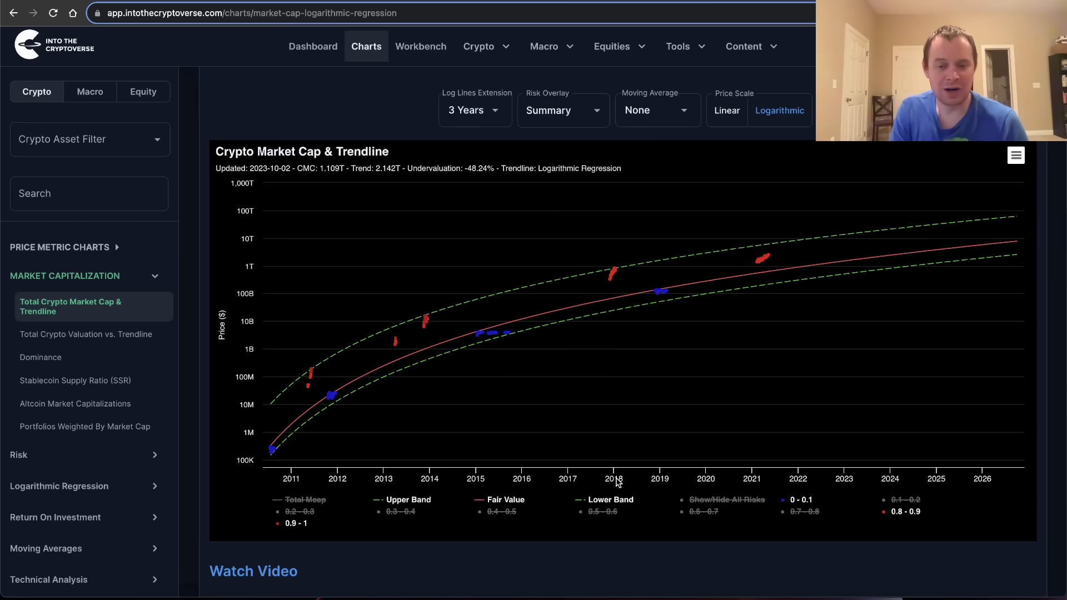
mouse_move(843, 272)
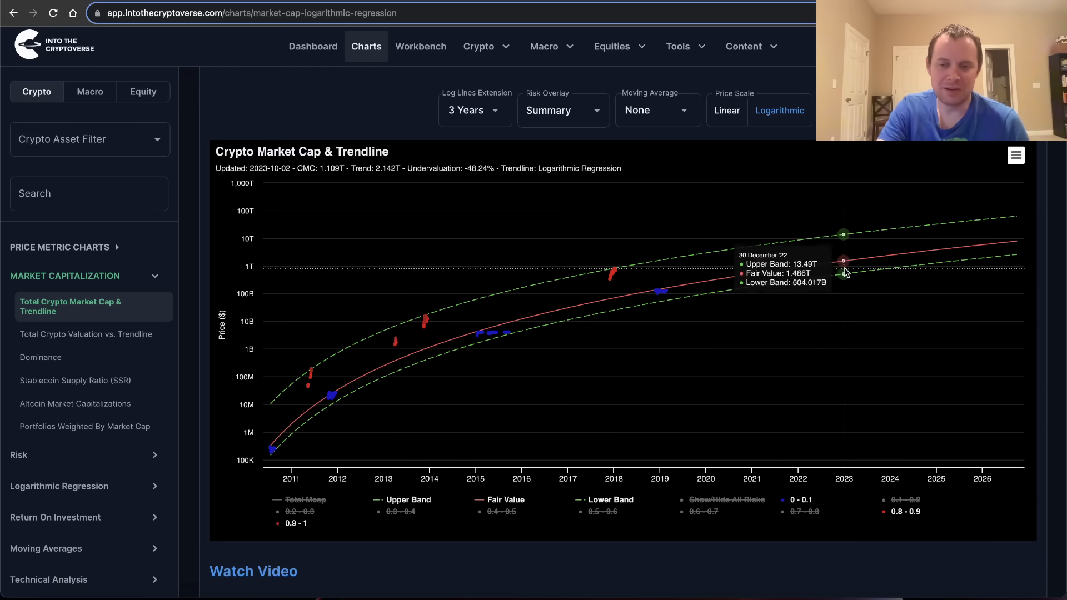
mouse_move(295, 422)
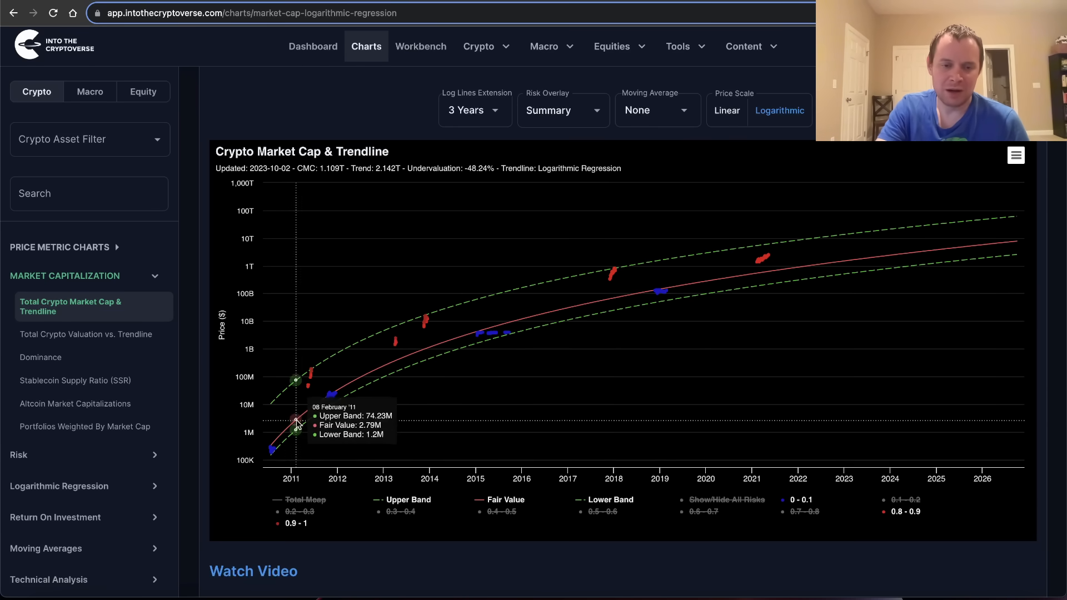
mouse_move(903, 272)
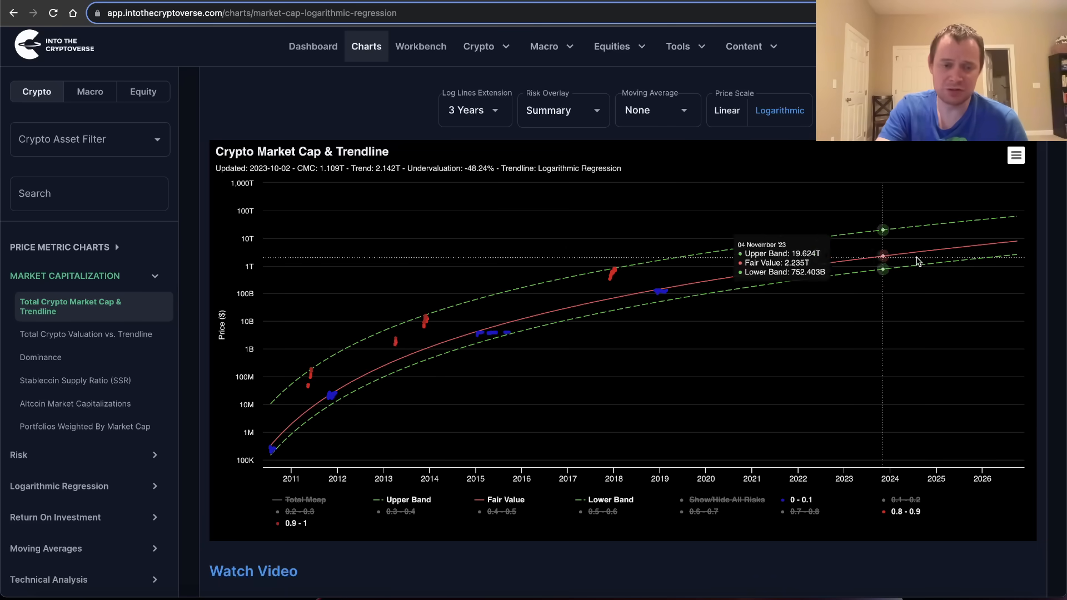
mouse_move(843, 277)
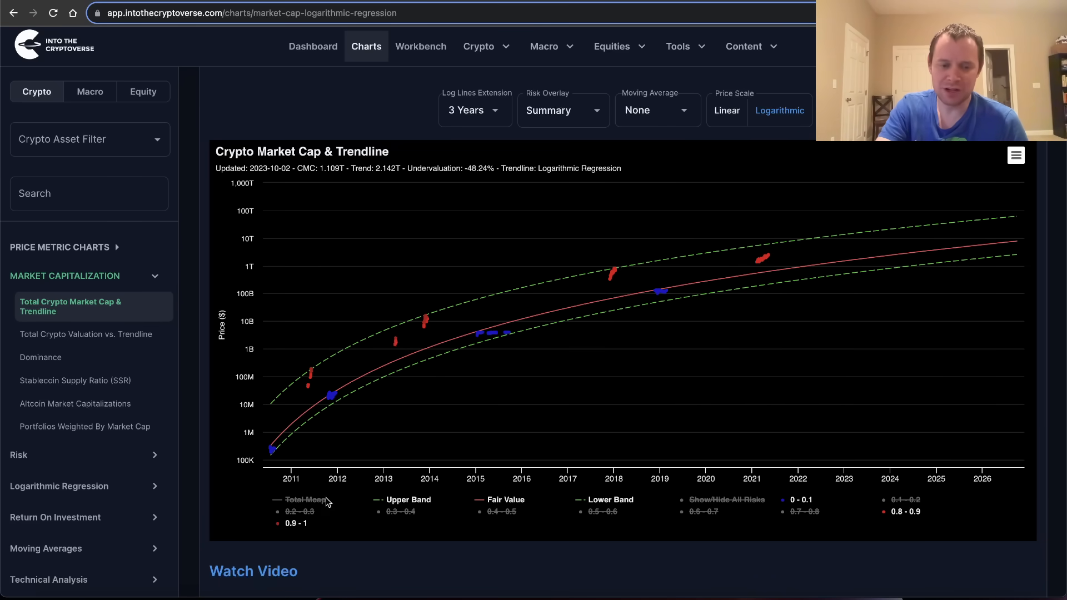
- Show the Total Mcap line again and hide every risk band via Show/Hide All Risks
left_click(309, 500)
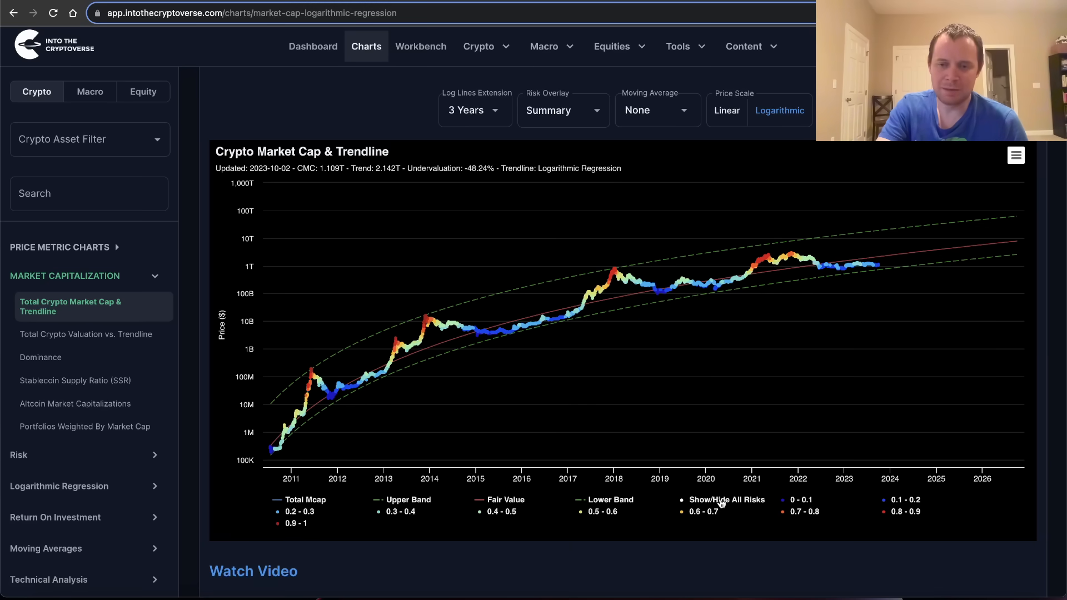
left_click(726, 499)
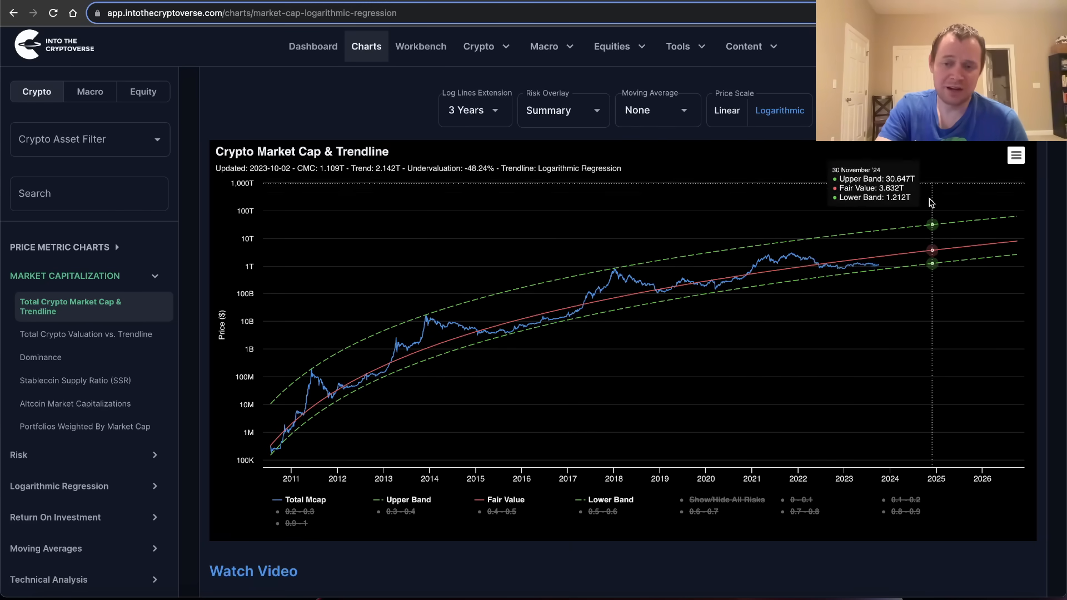
mouse_move(909, 233)
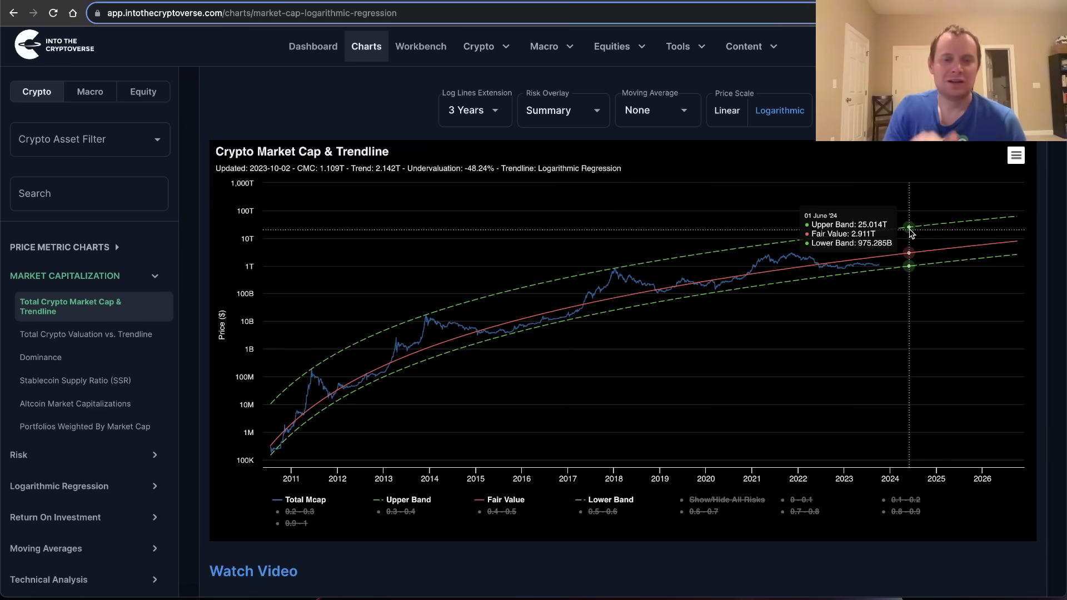
mouse_move(498, 224)
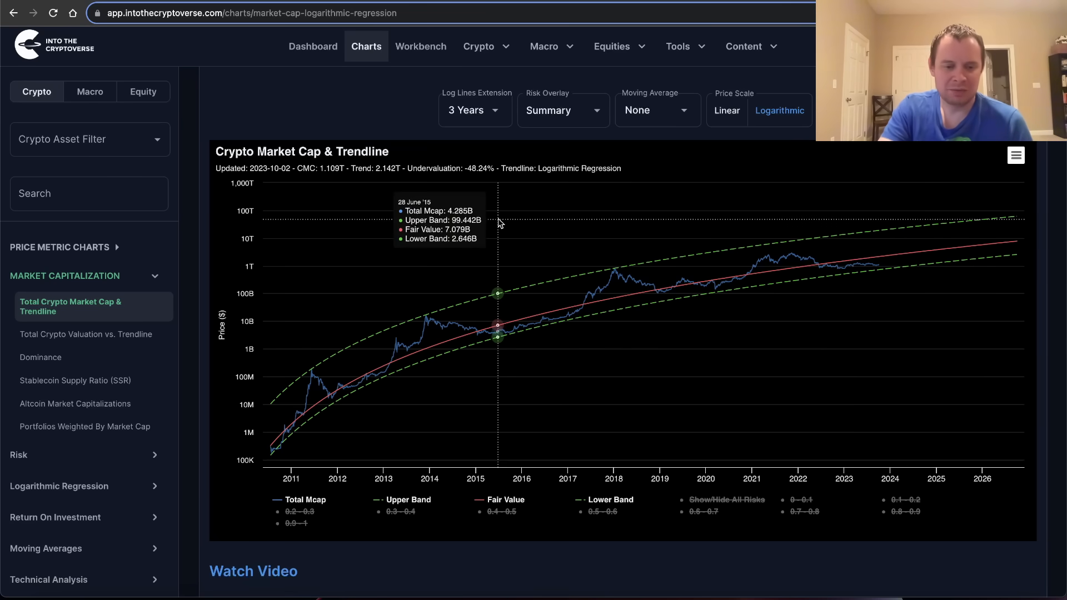
mouse_move(766, 256)
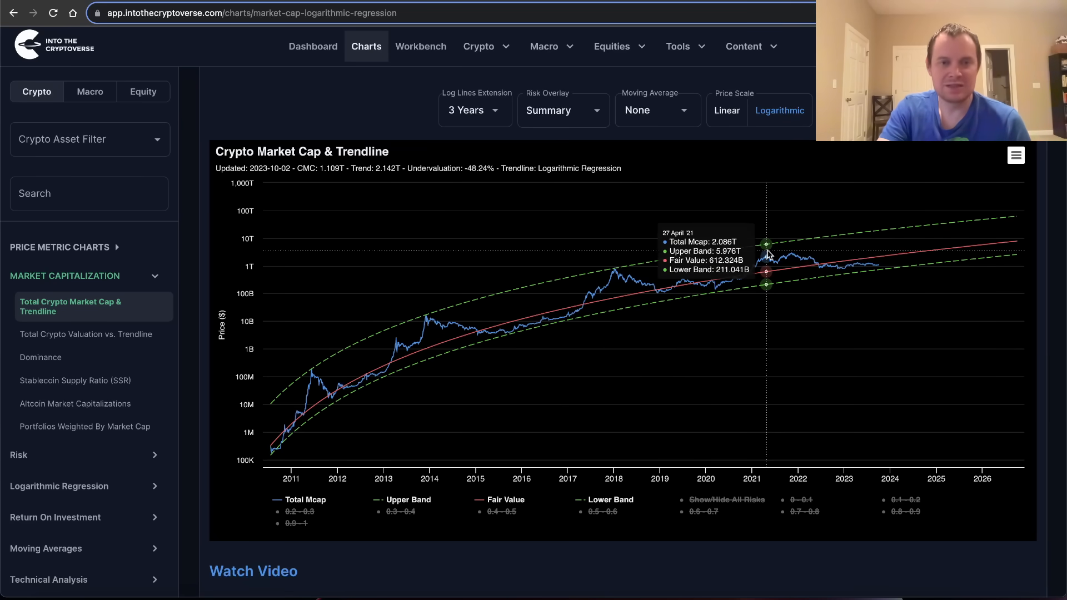
mouse_move(767, 256)
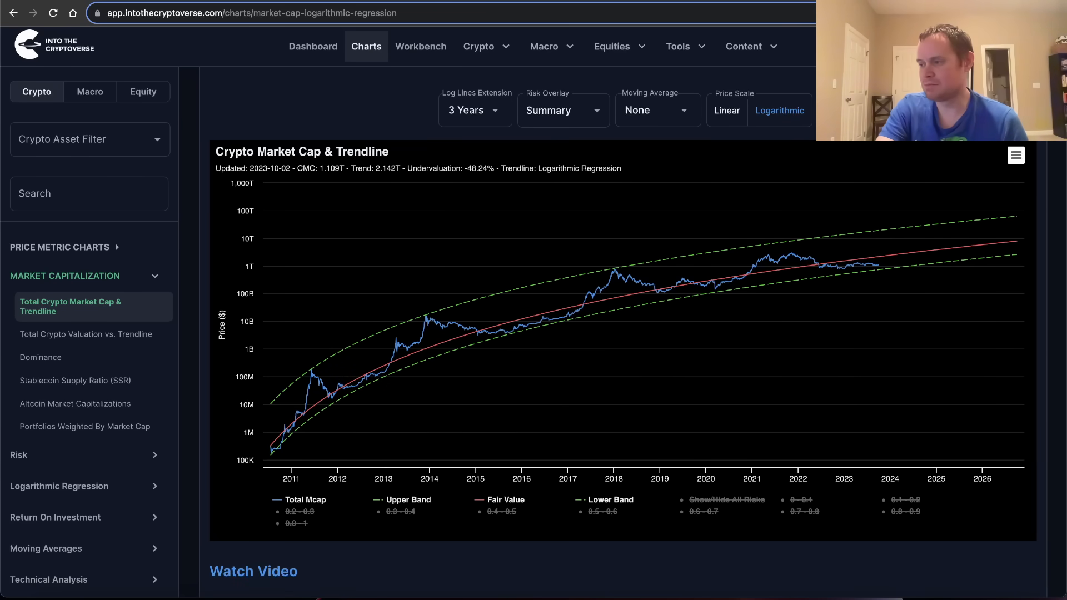